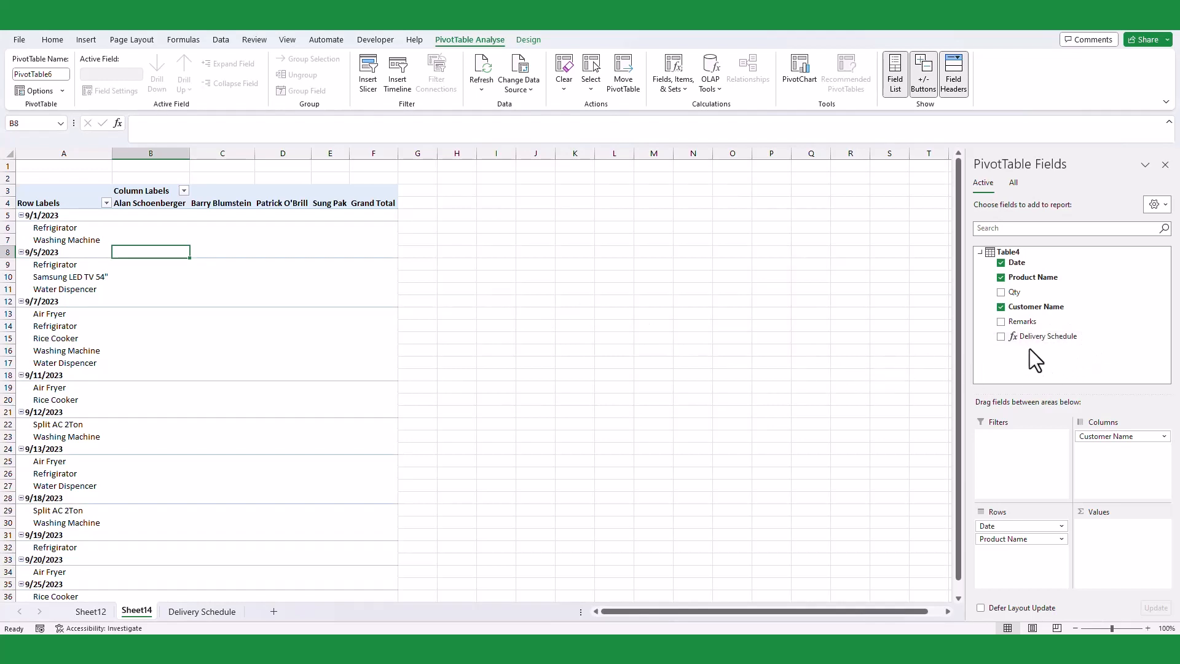
Preview the finished layout: Customer Name across columns with Remarks and the Delivery Schedule measure as values.
left_click_drag(1044, 337, 1120, 538)
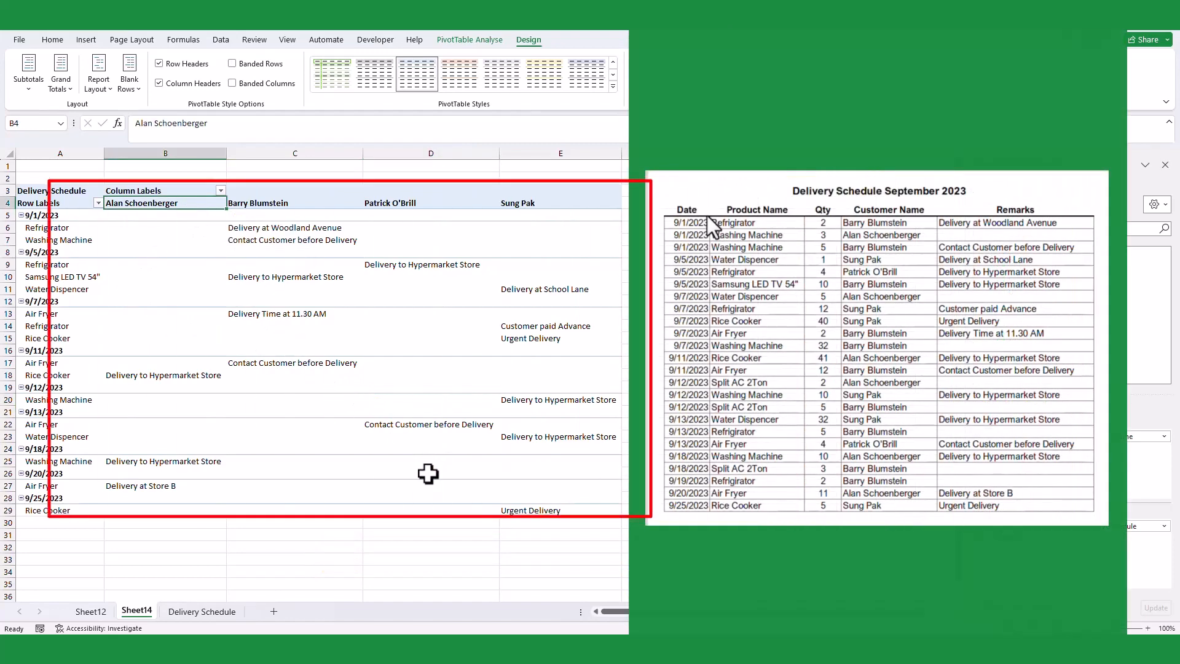
left_click(136, 610)
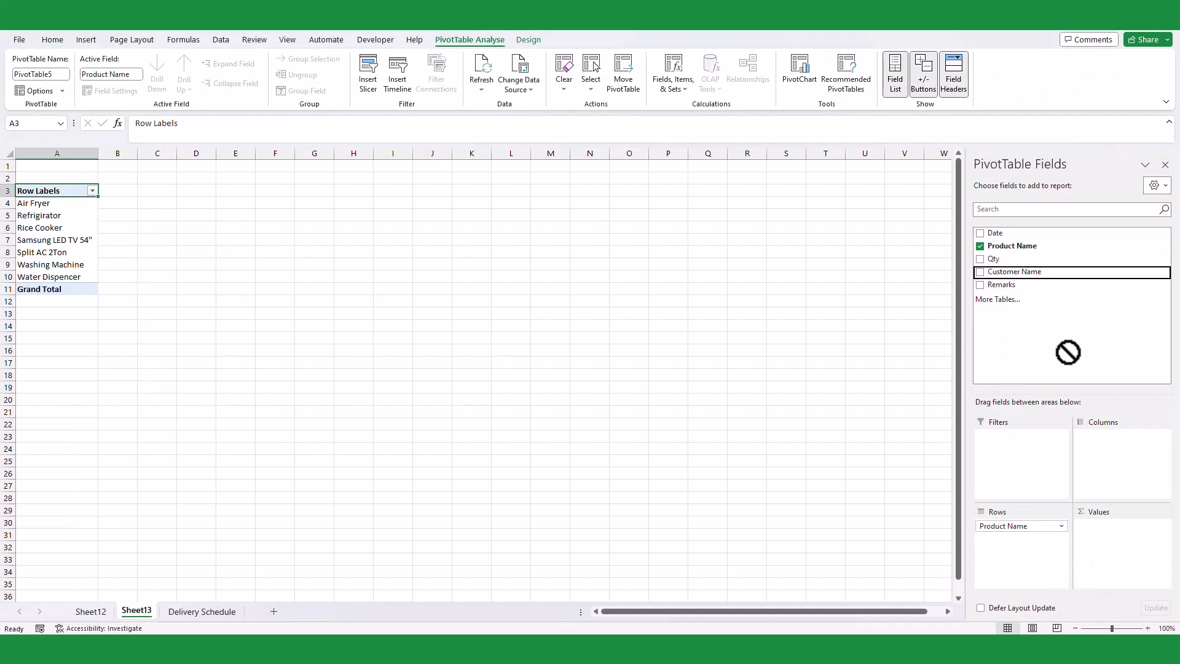
left_click(980, 271)
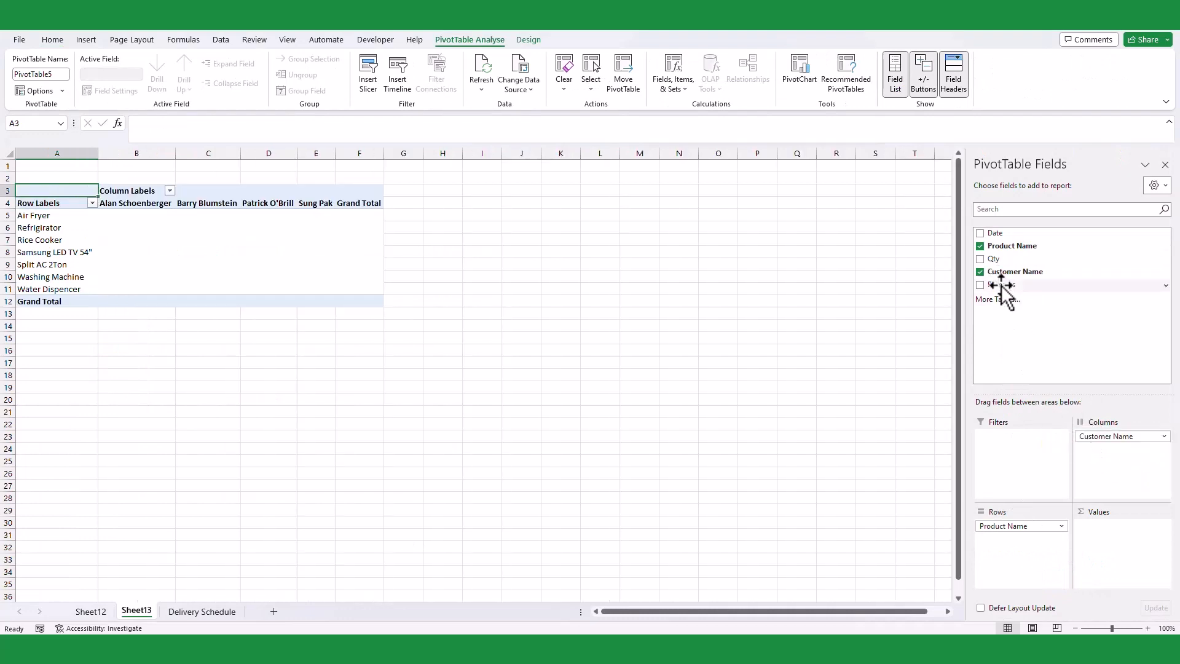
left_click(981, 284)
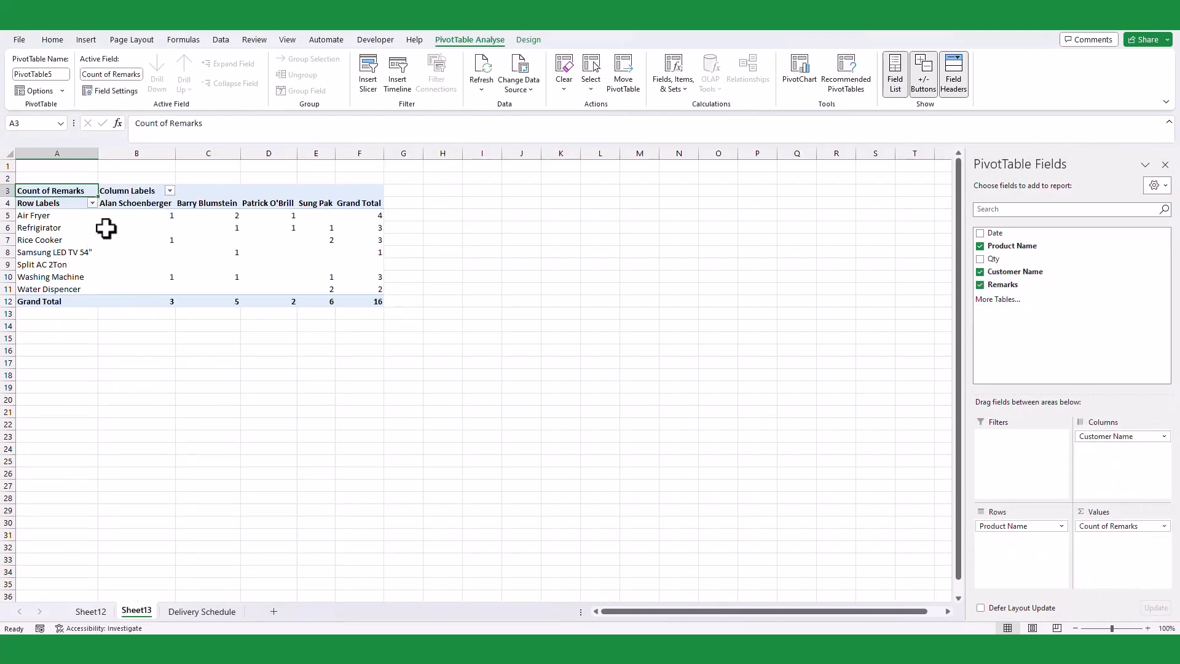
left_click(136, 215)
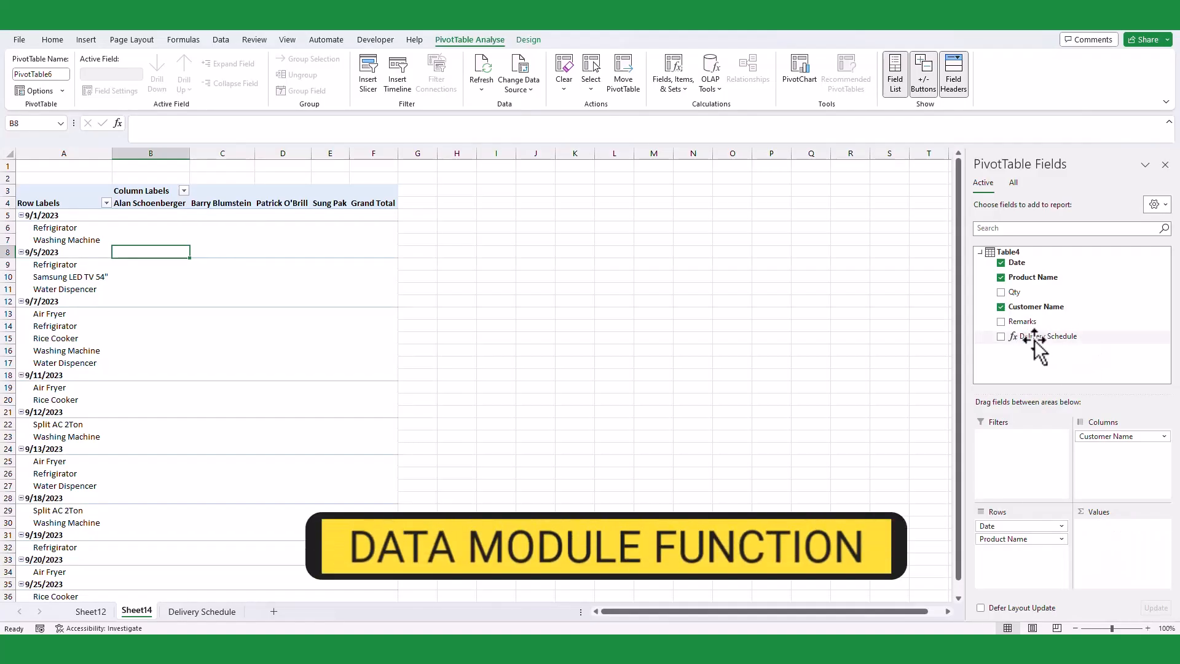
left_click(1045, 335)
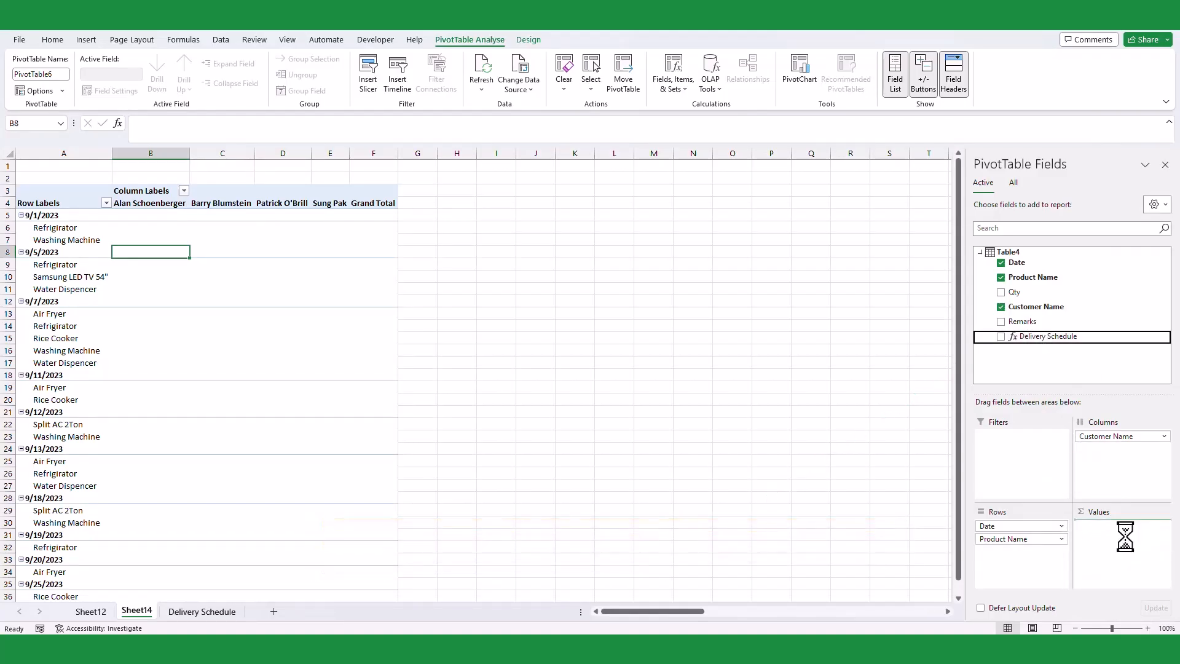
left_click(1002, 336)
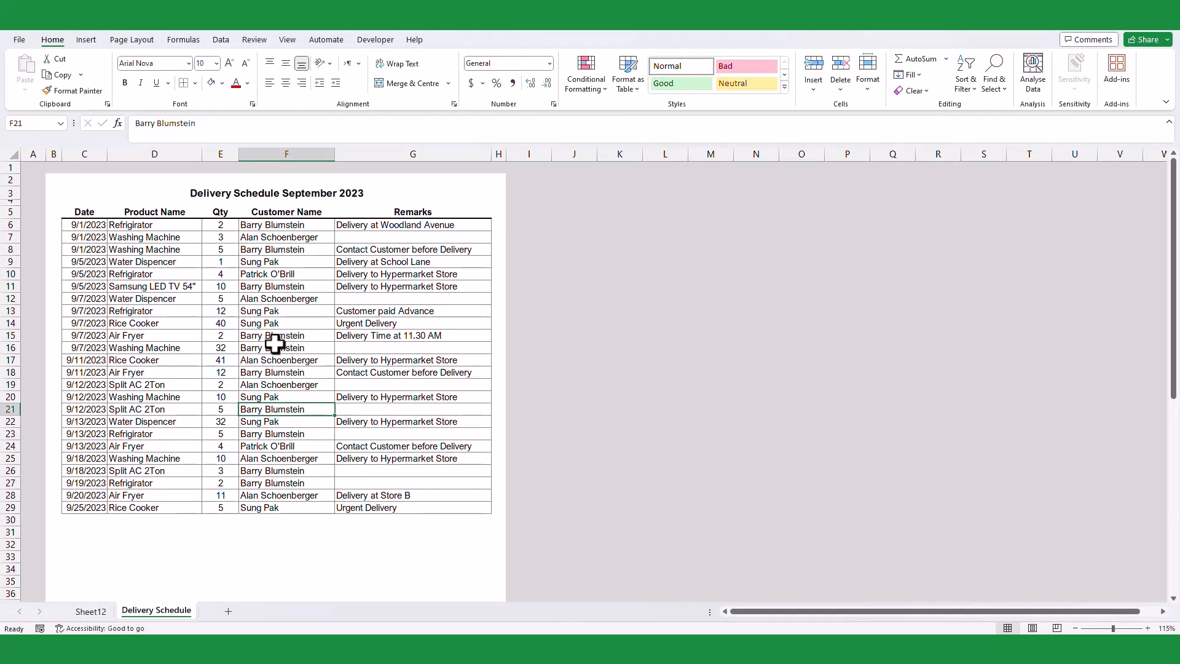
Convert the whole delivery schedule range into a table with headers (Ctrl+A, Ctrl+T).
key("ctrl+a")
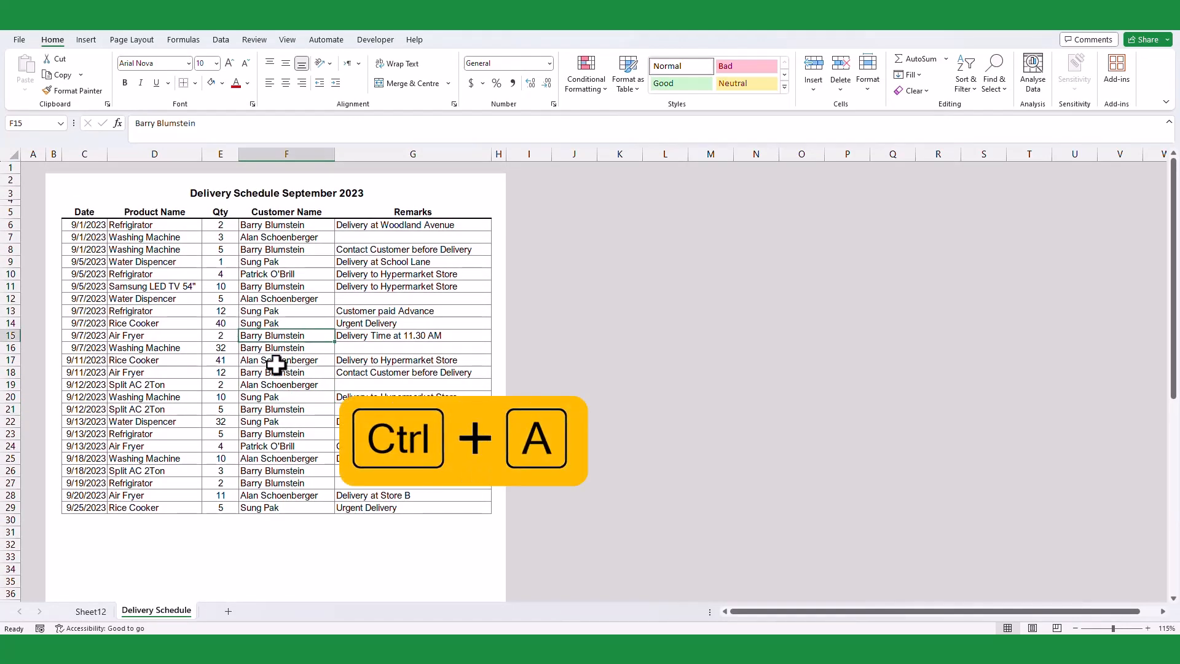
key("ctrl+a")
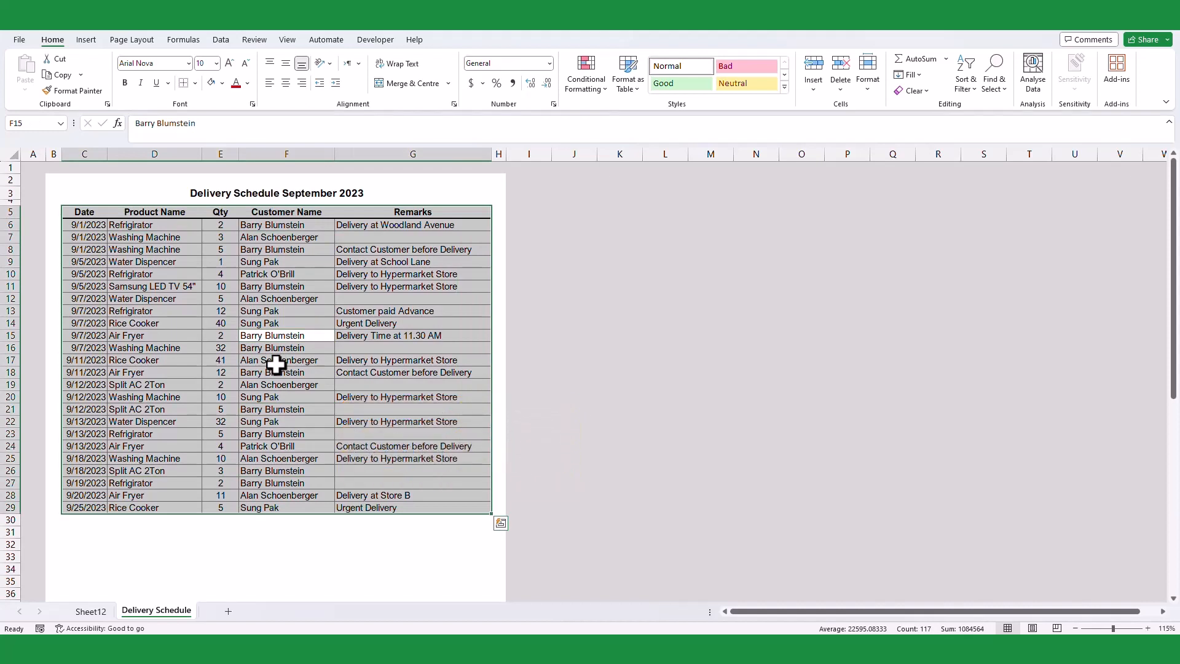
key("ctrl+t")
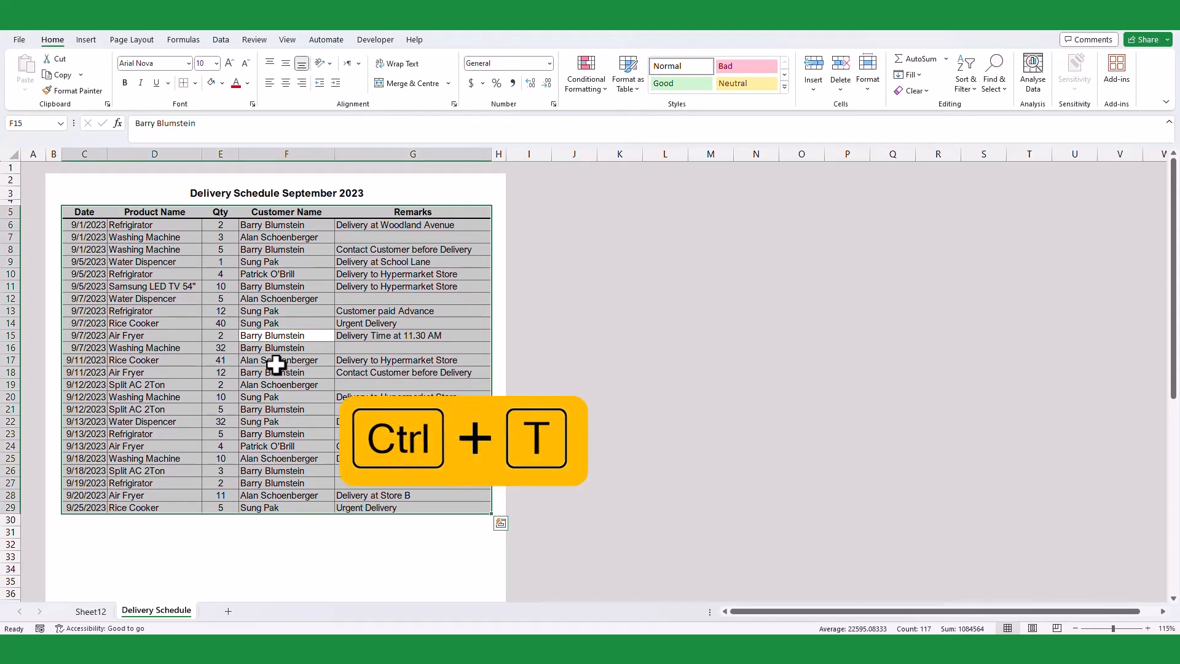
key("ctrl+t")
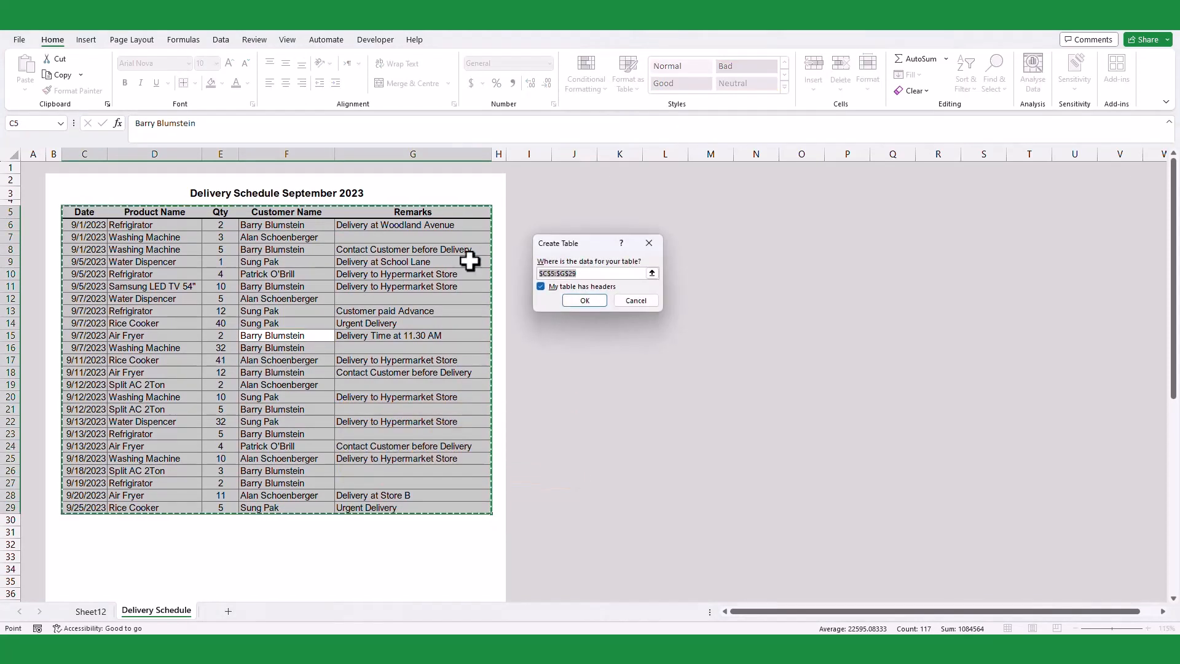
left_click(584, 300)
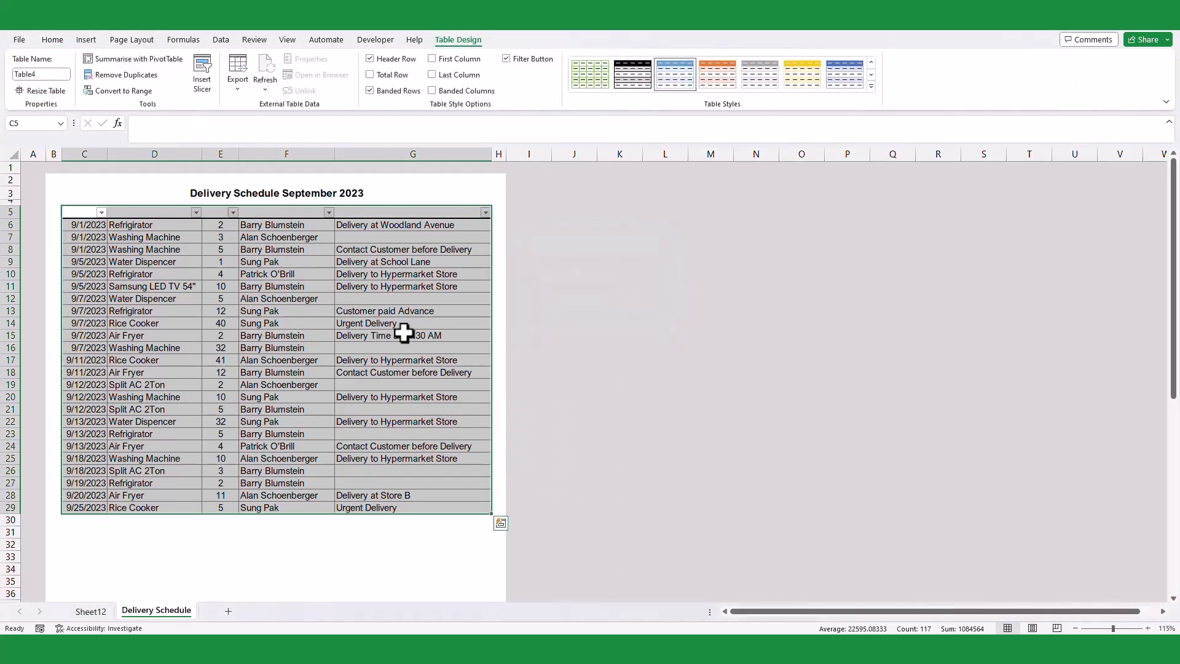
left_click(590, 73)
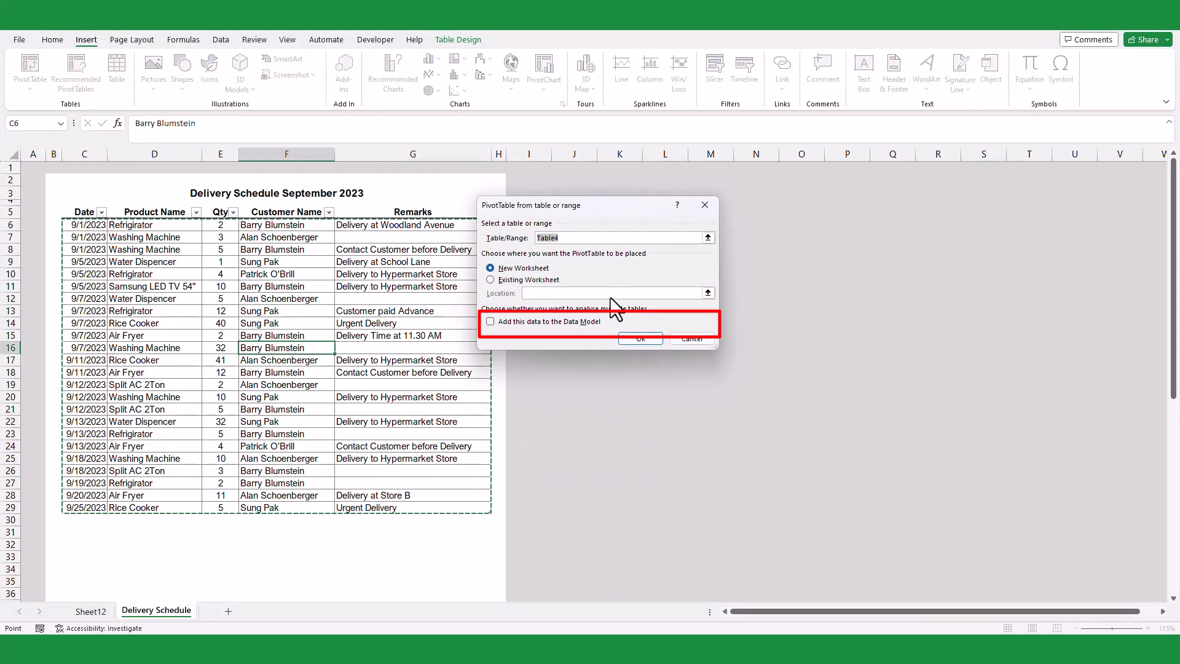
Create the PivotTable on a new worksheet, added to the Data Model, and reveal Table4's fields.
left_click(490, 320)
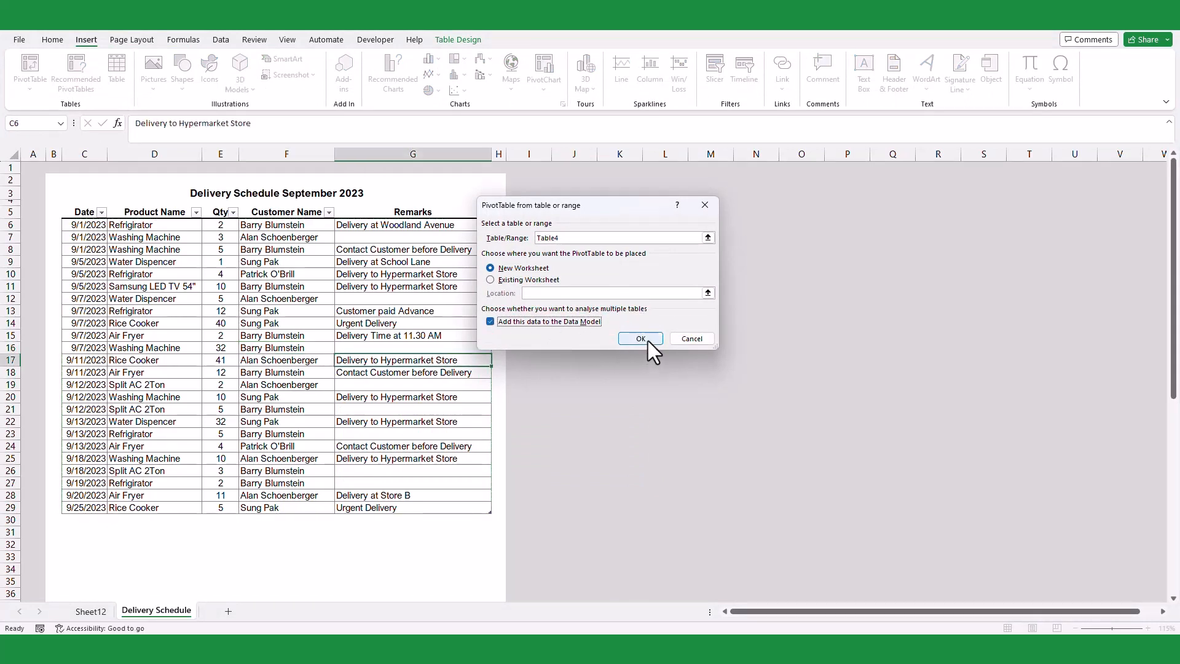
left_click(639, 338)
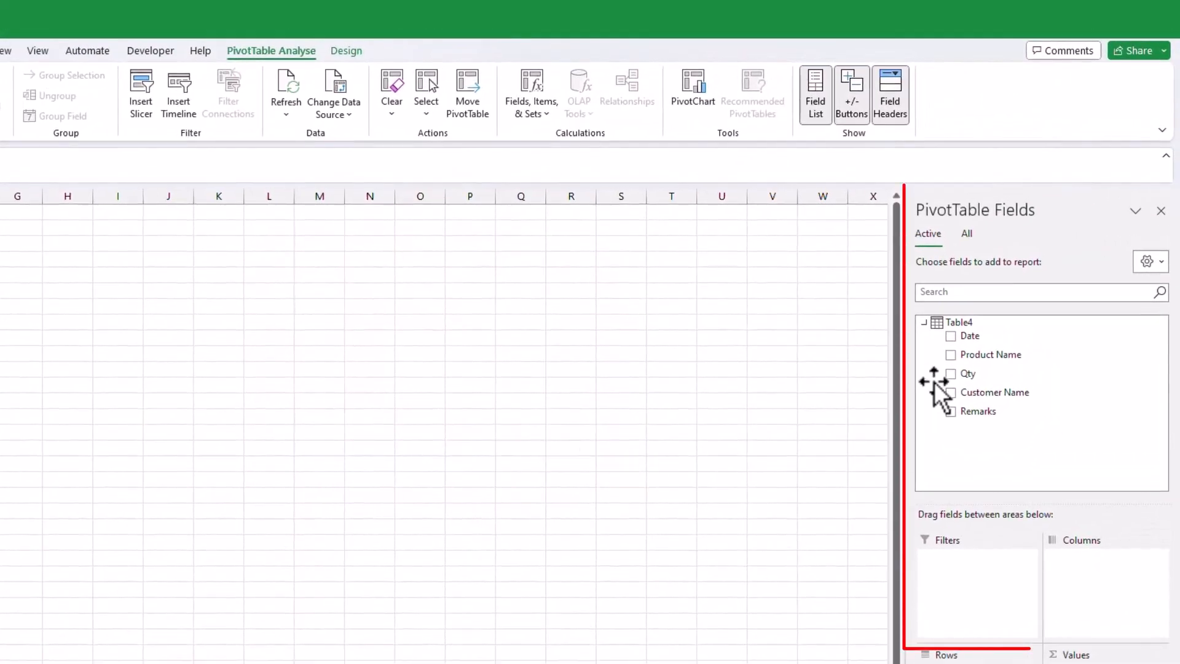
mouse_move(959, 322)
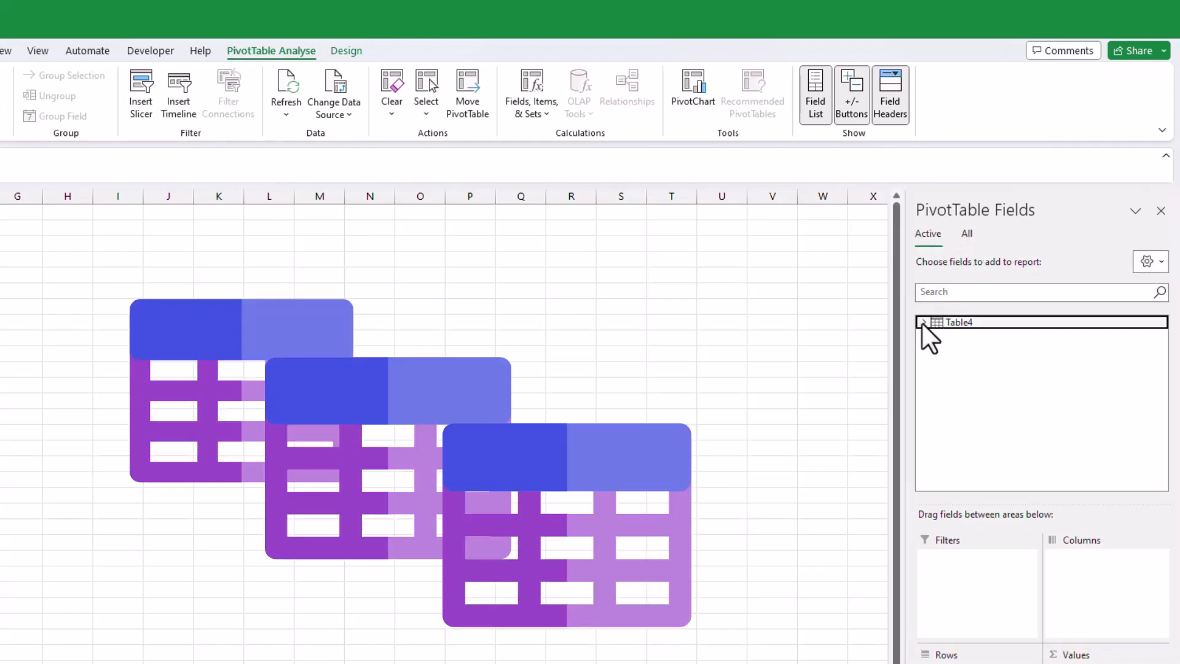
left_click(927, 322)
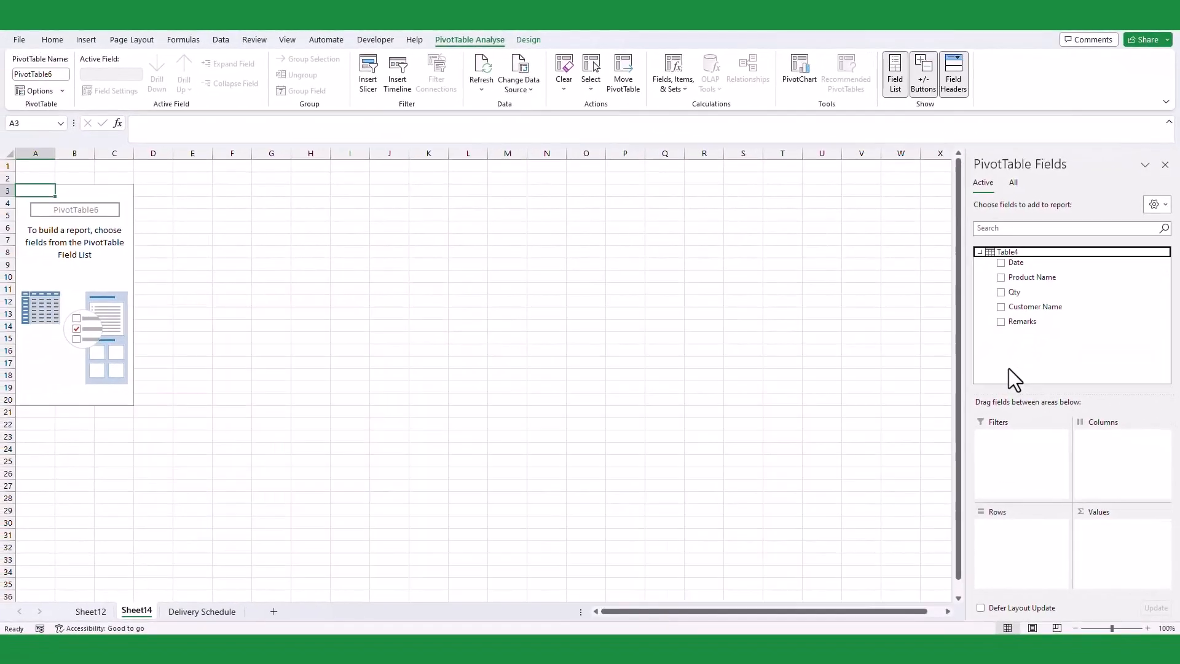
Put Date and Product Name in rows and Customer Name across the columns.
left_click_drag(1031, 277, 1011, 537)
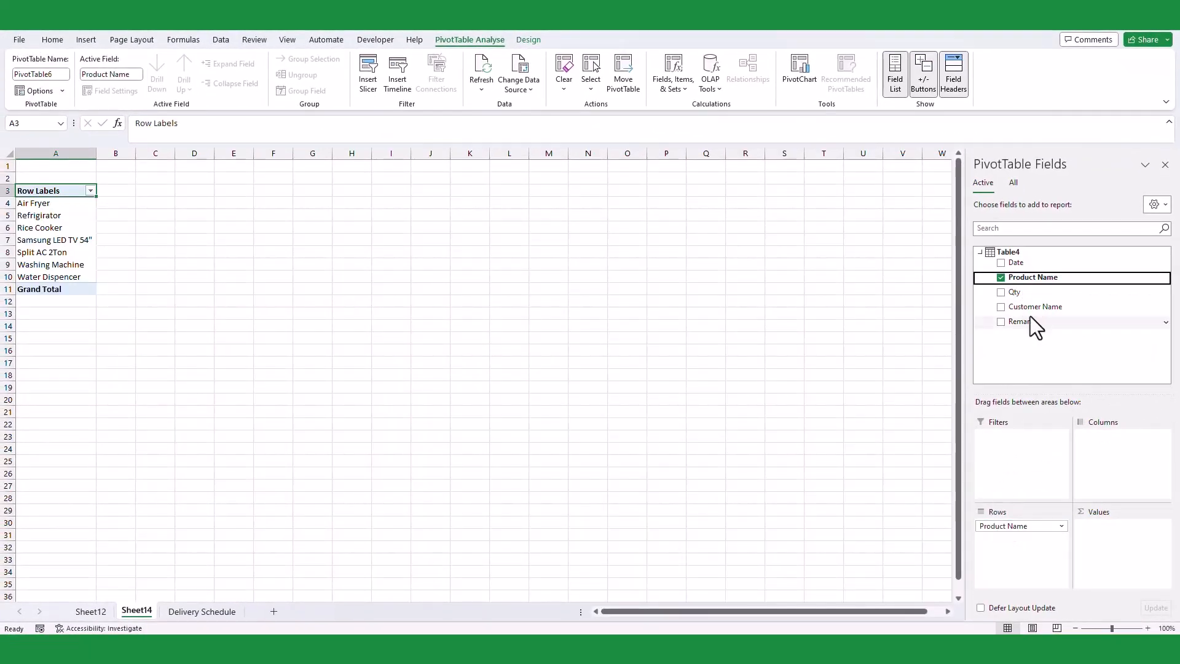
left_click(1002, 306)
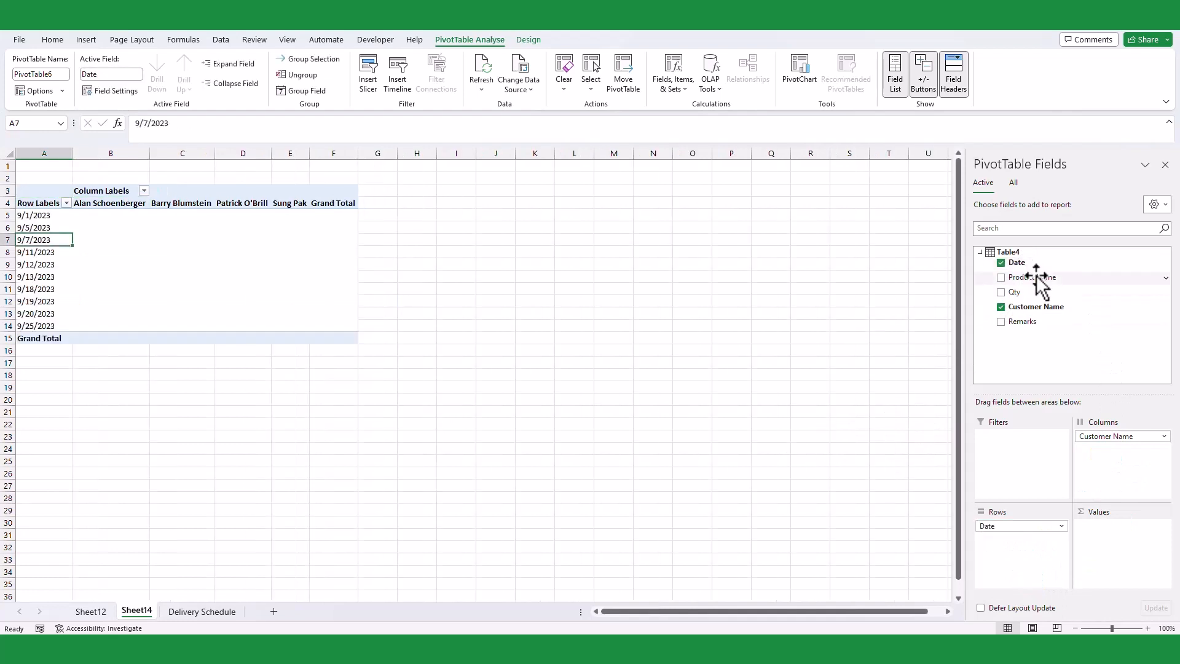
left_click(1001, 276)
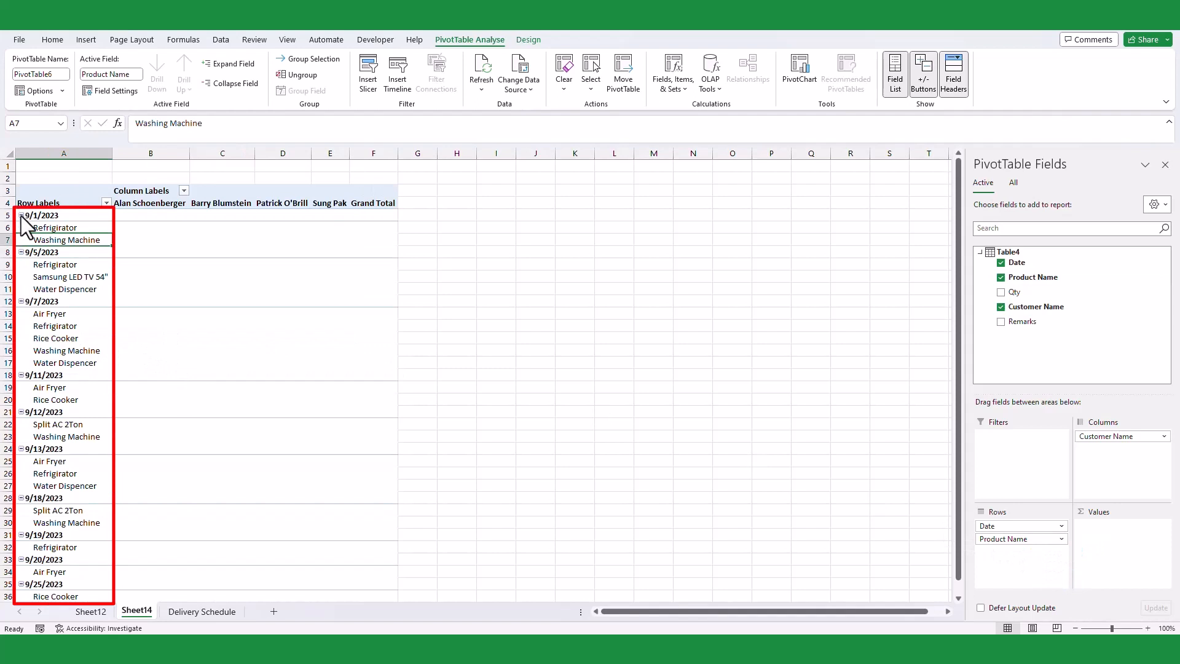
Collapse the entire Date field to single rows, then expand the dates to show their products again.
right_click(42, 215)
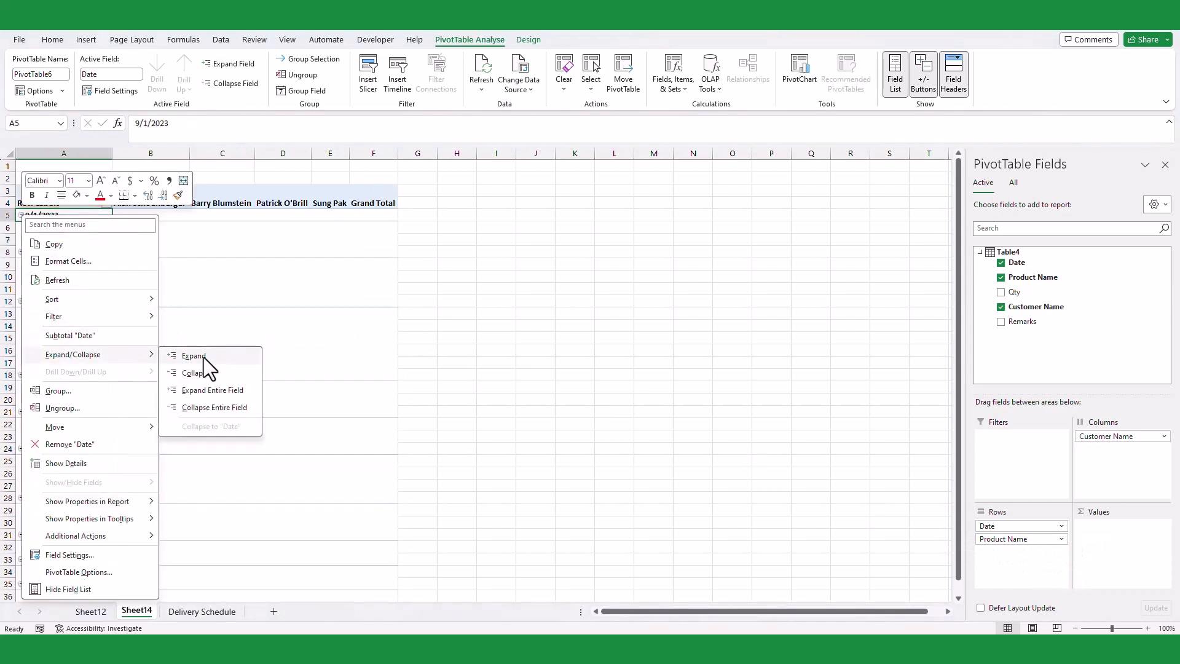
mouse_move(219, 414)
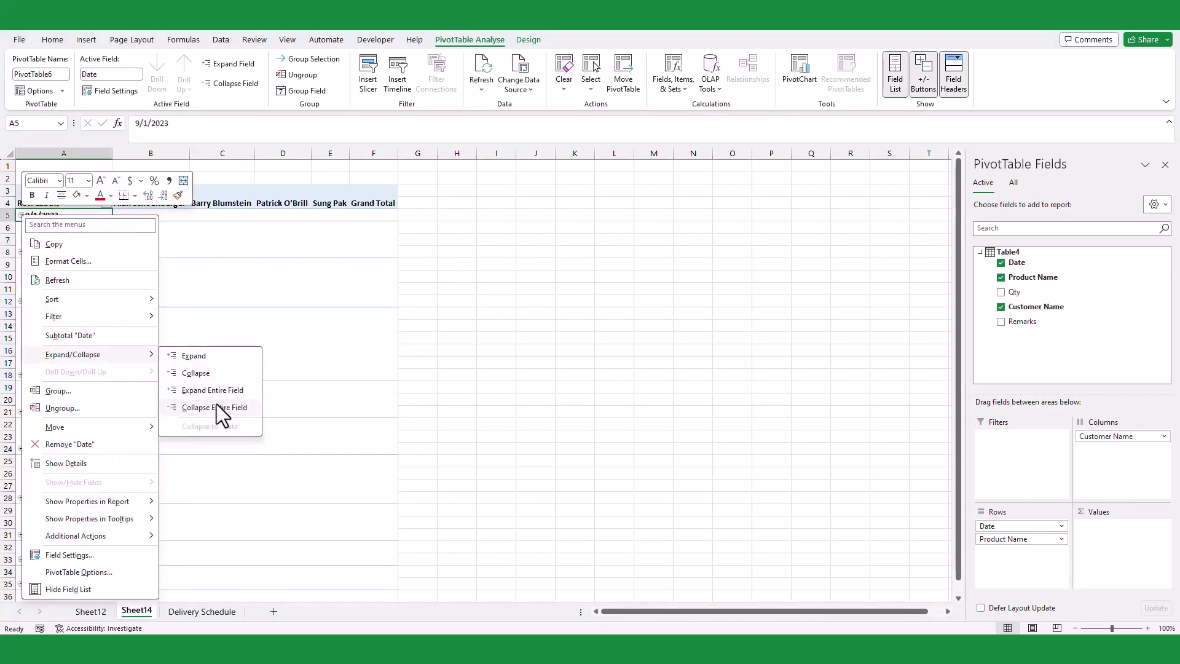
left_click(215, 407)
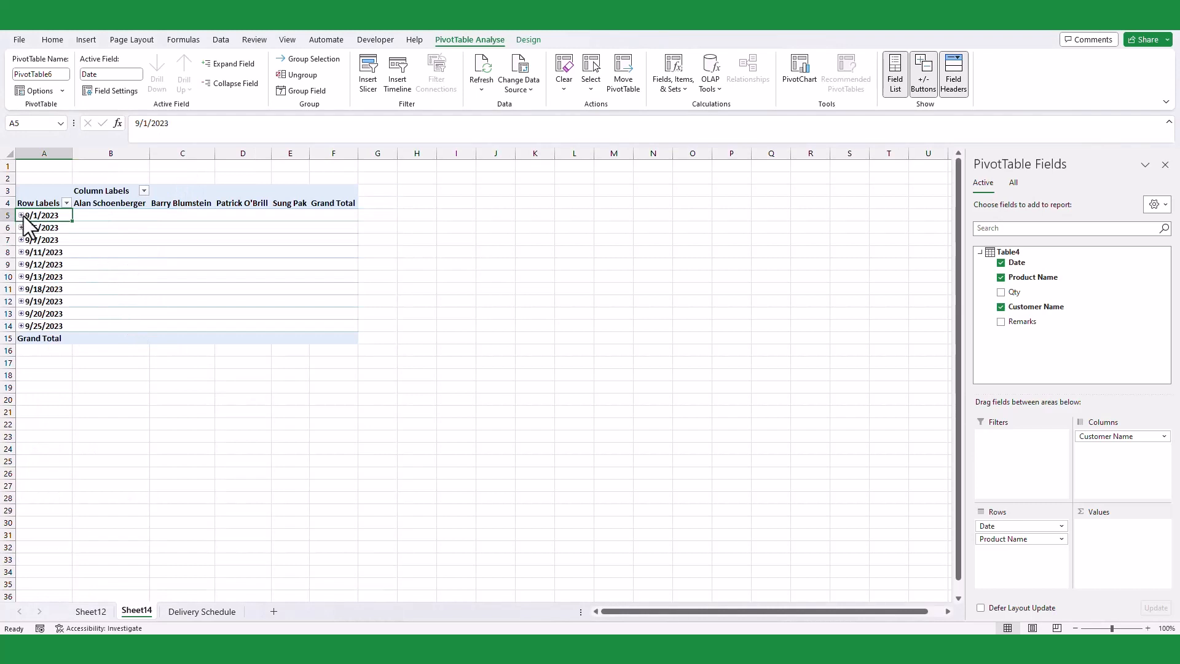
right_click(44, 301)
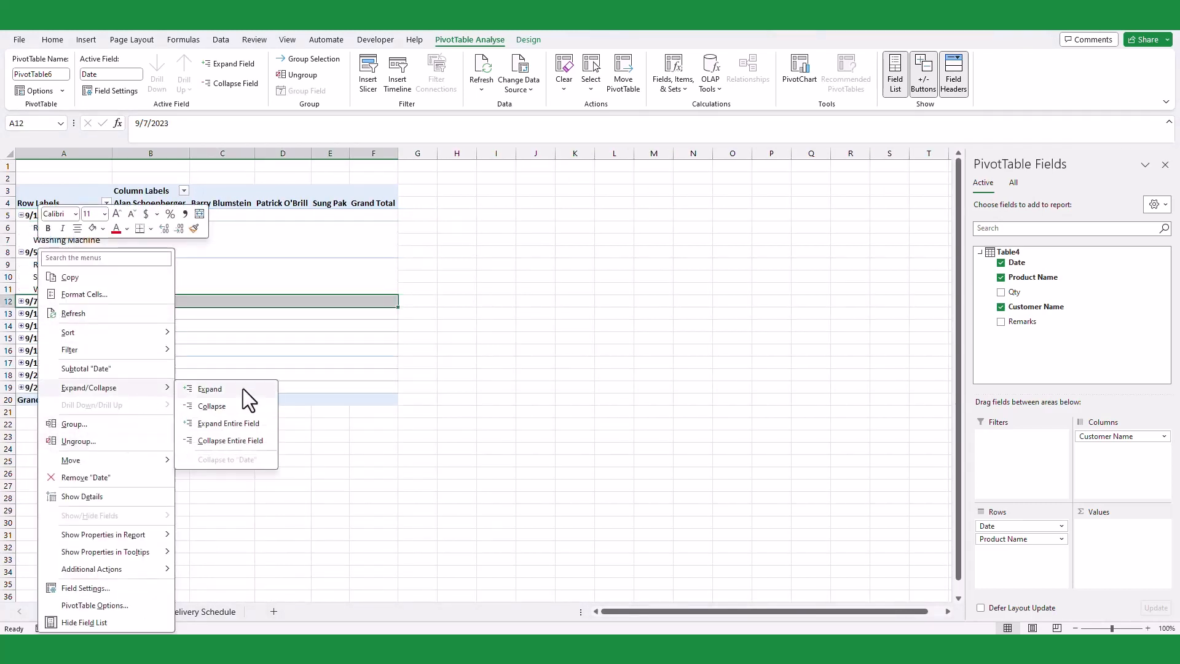
left_click(209, 388)
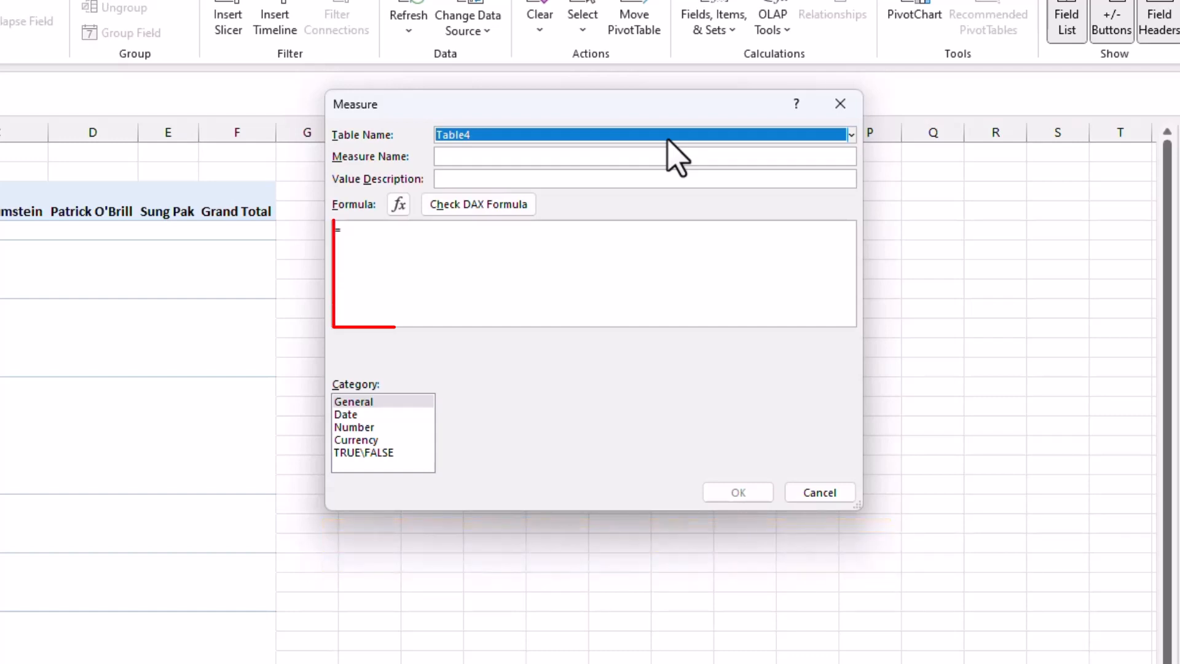
Enter 'Delivery Schedule' as the new Table4 measure's name.
left_click(592, 273)
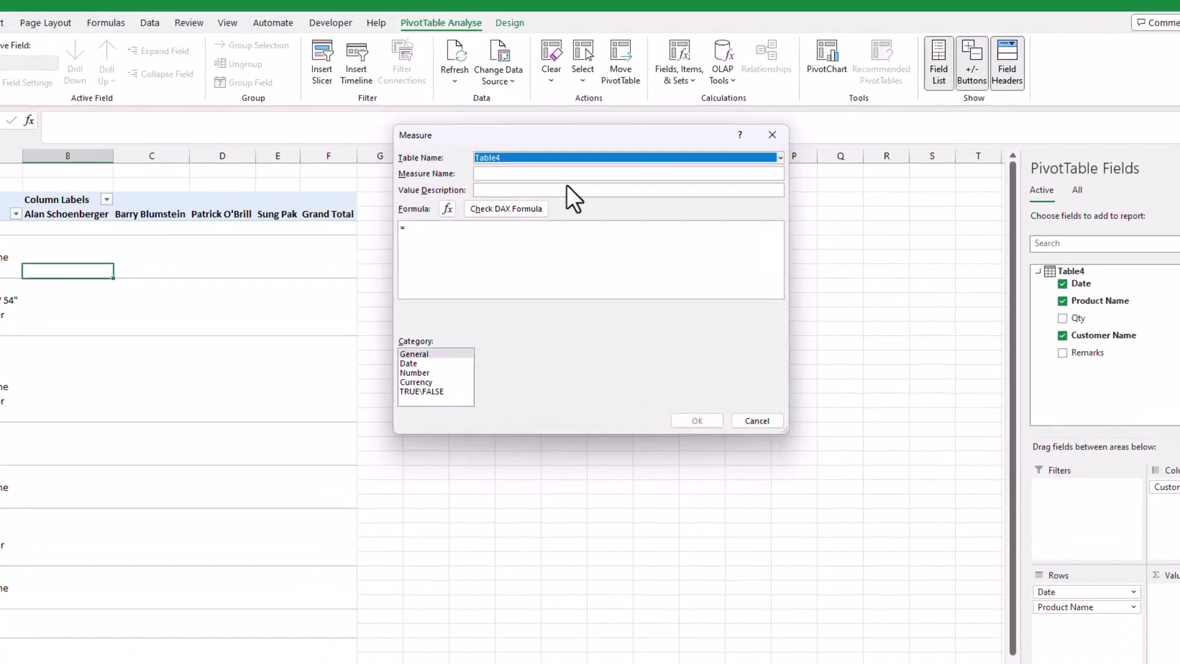
type("D")
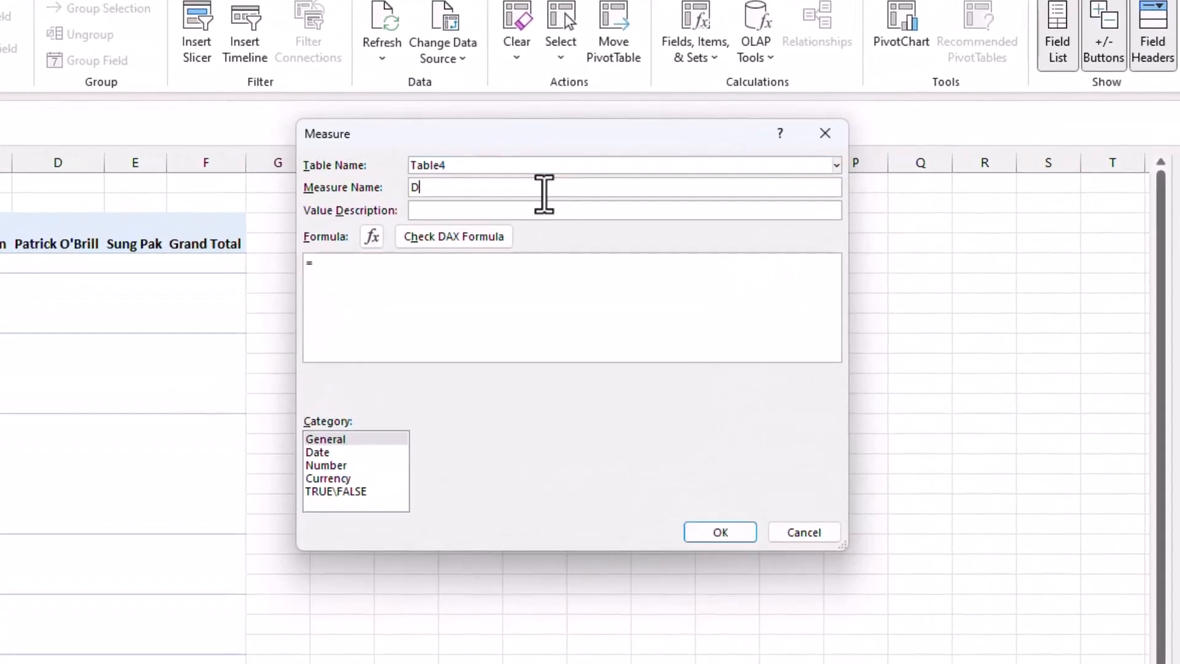
type("elivery")
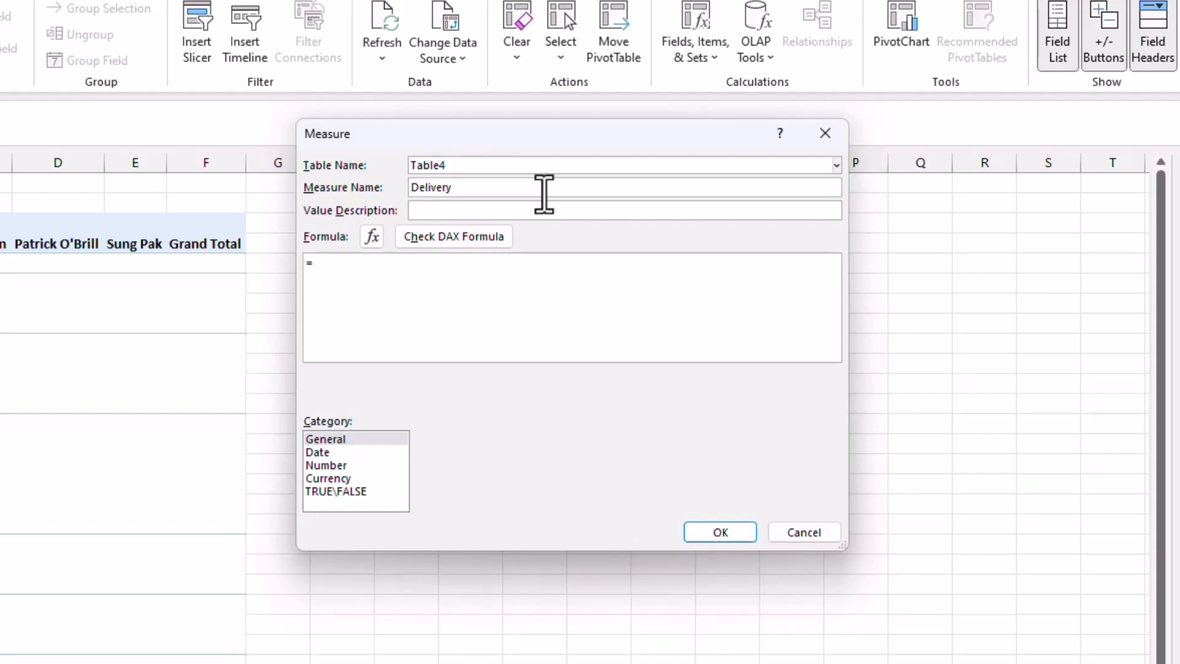
type("Sch")
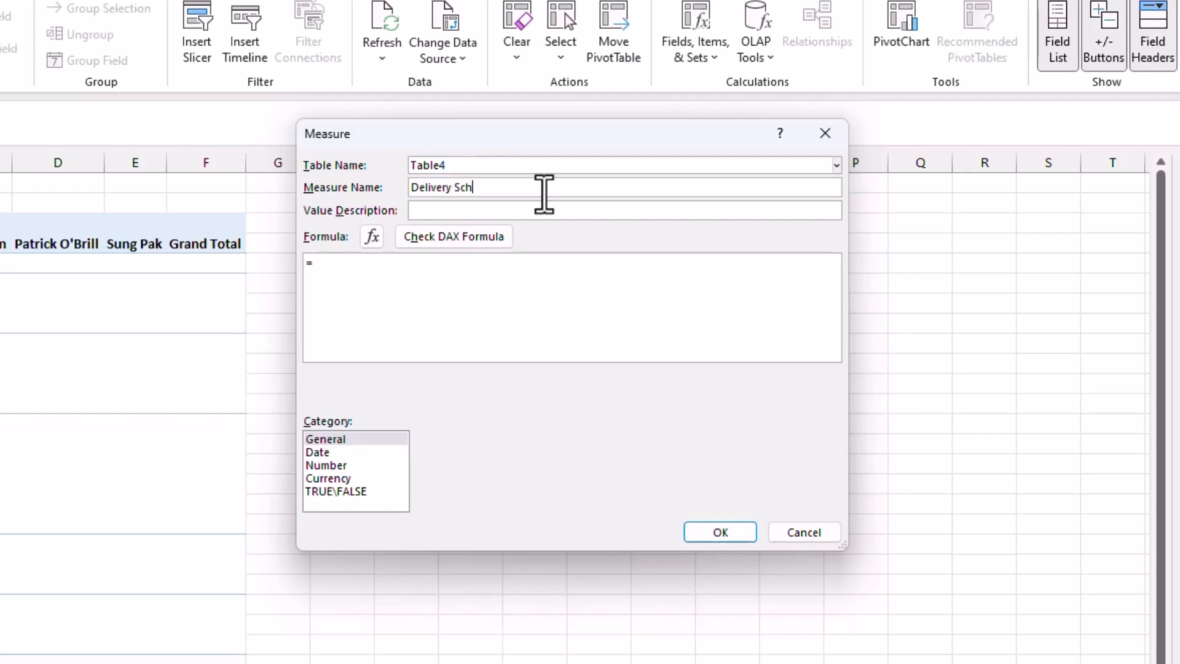
type("edule")
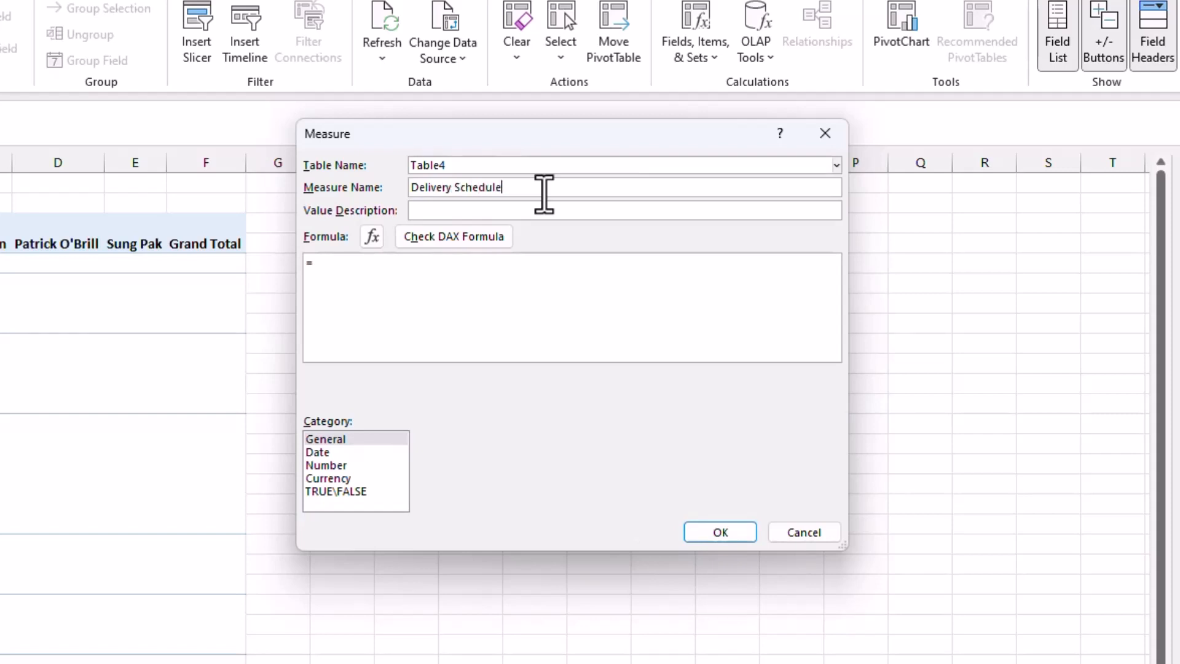
mouse_move(467, 302)
type("CONCATENATEX(")
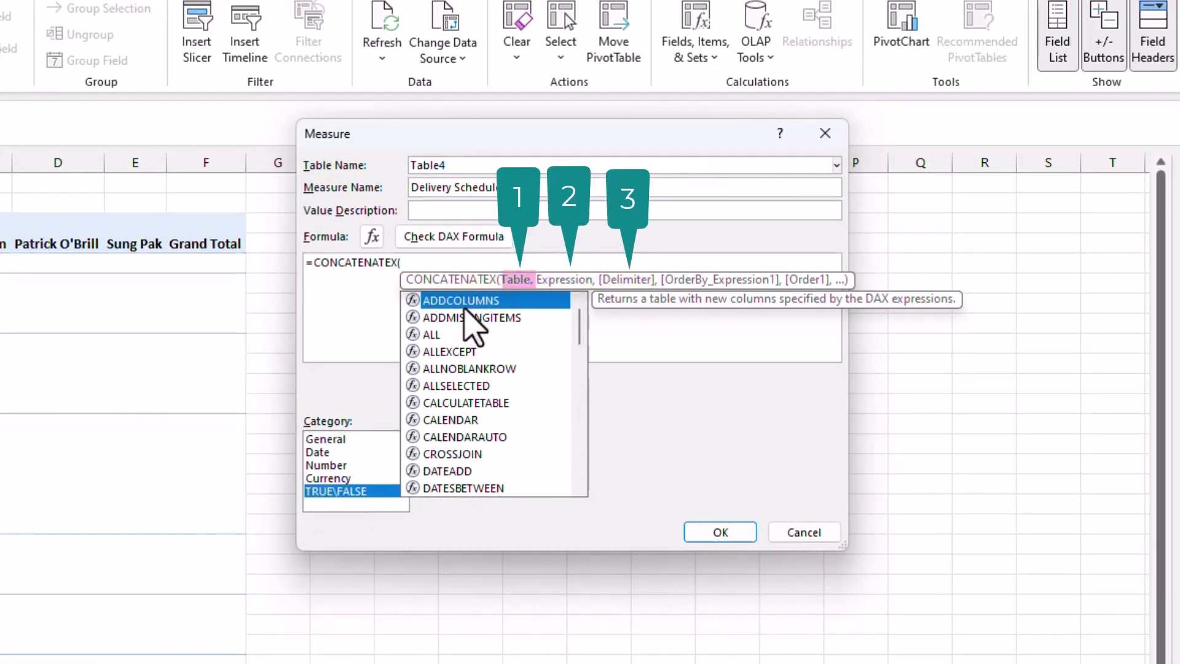
Build =CONCATENATEX(Table4,Table4[Remarks],", ") using autocomplete for the table and Remarks column.
type("ta")
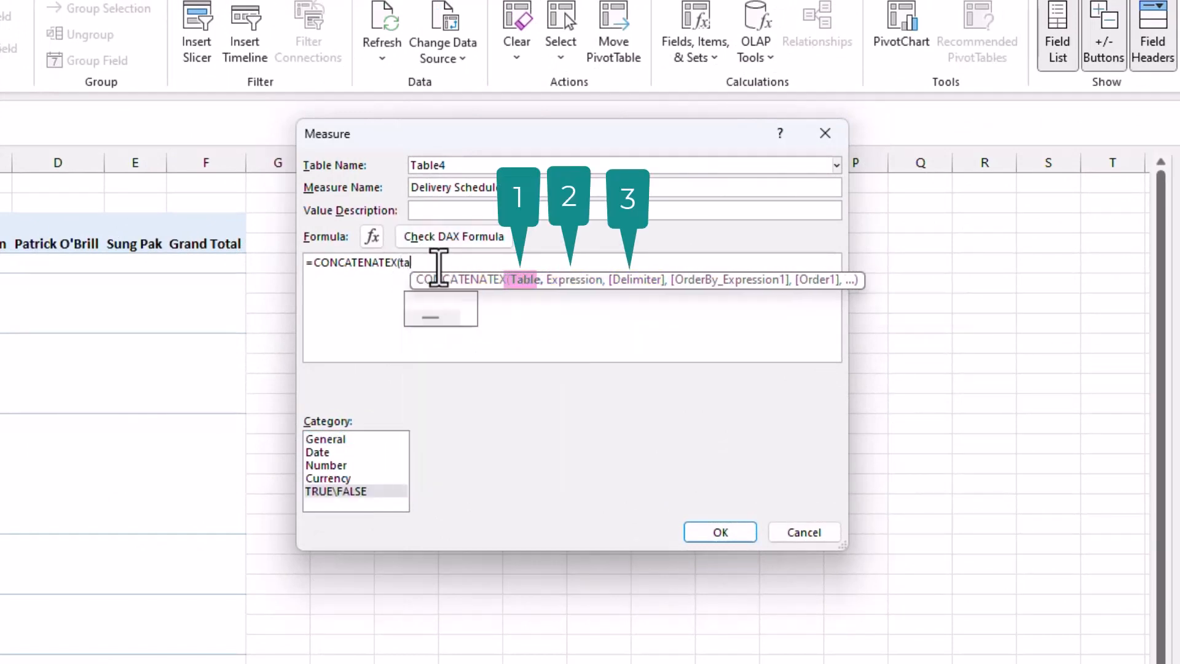
type("ble4")
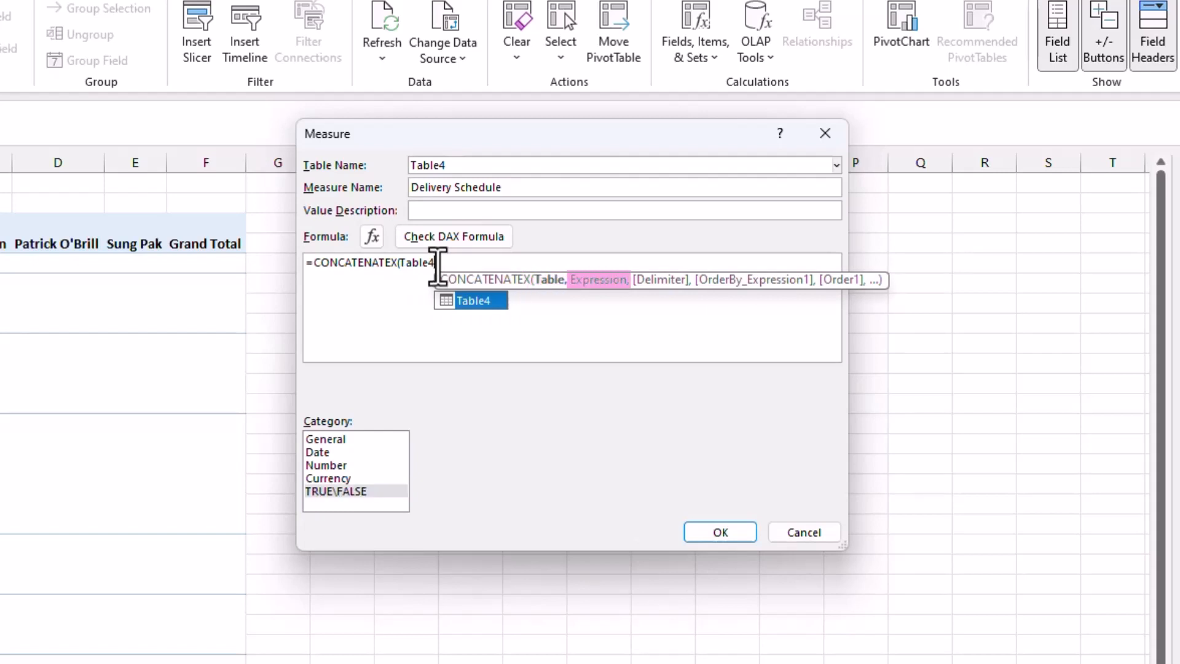
key("Backspace")
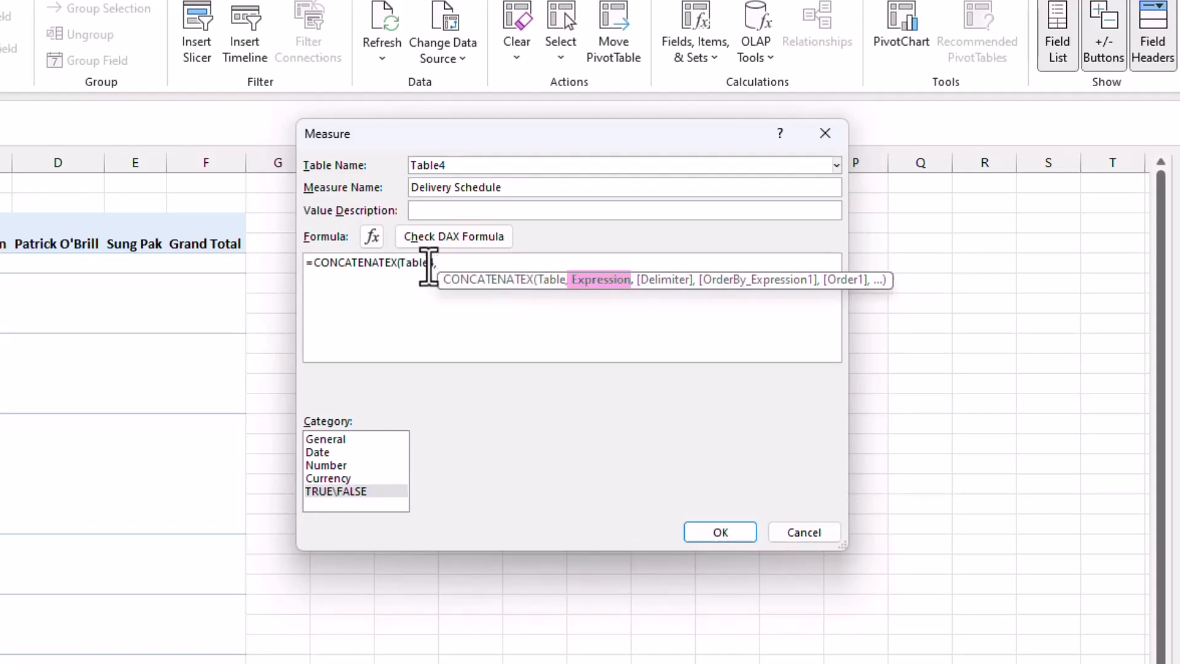
type(",")
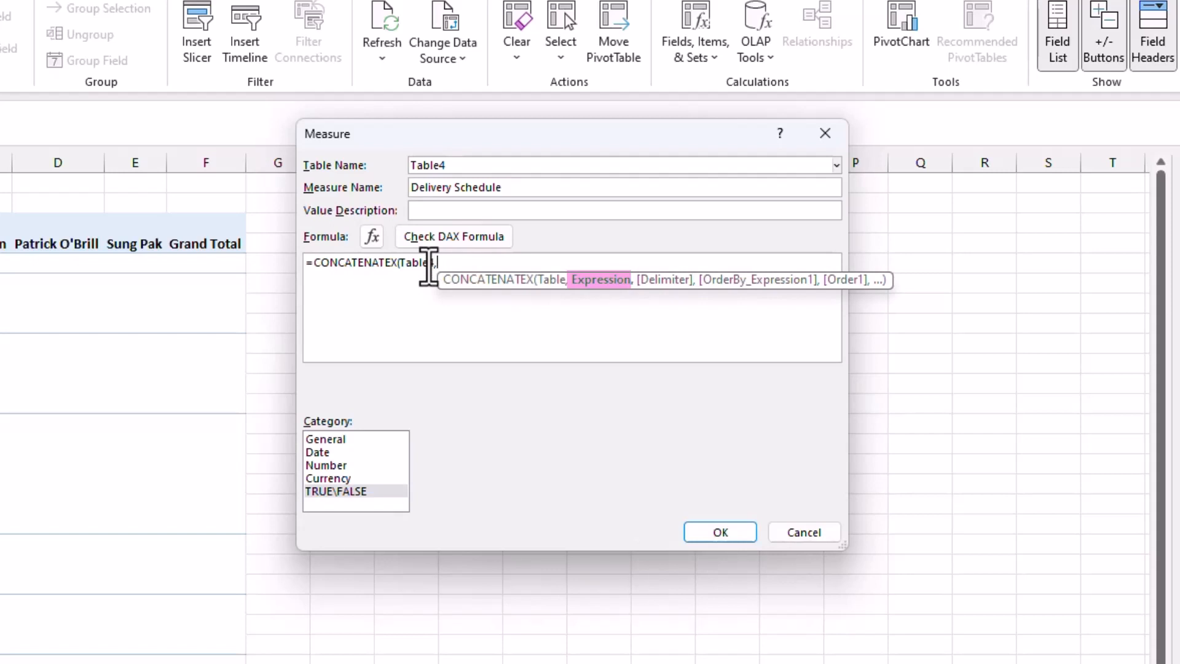
type("t")
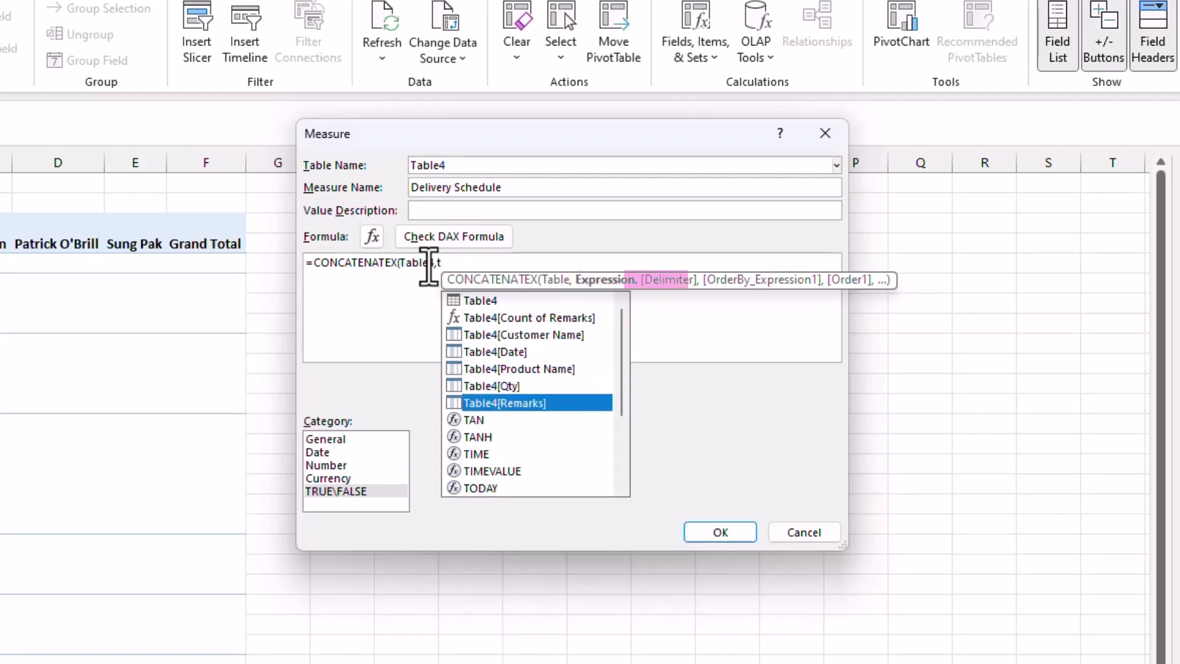
double_click(503, 403)
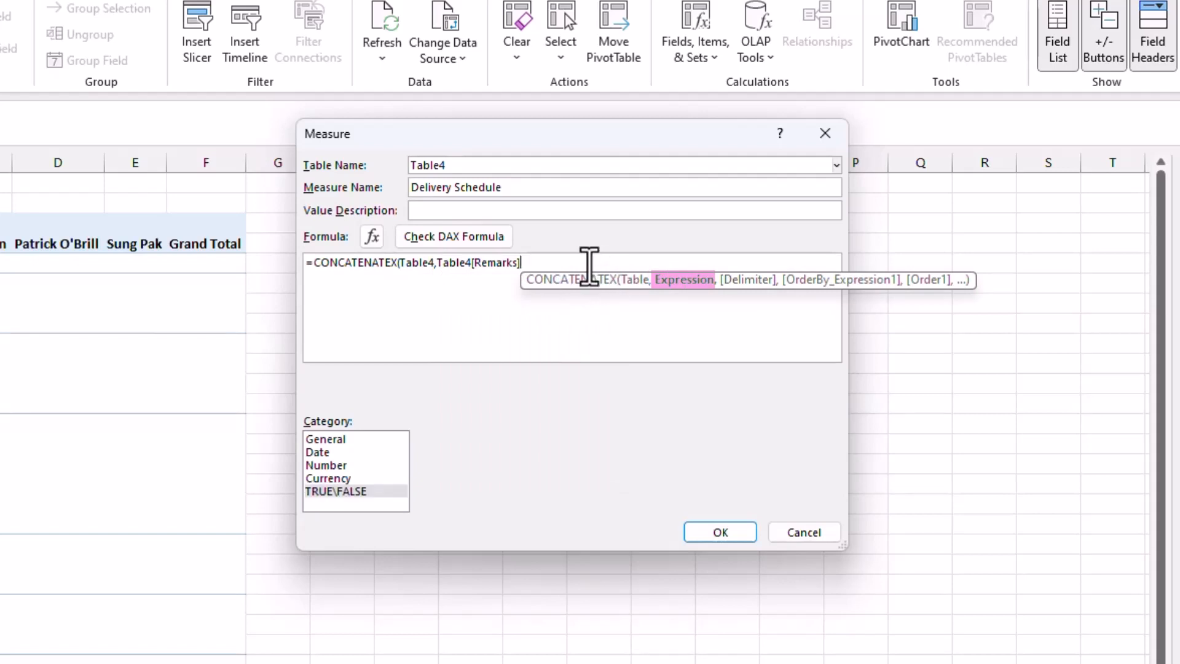
type(",")
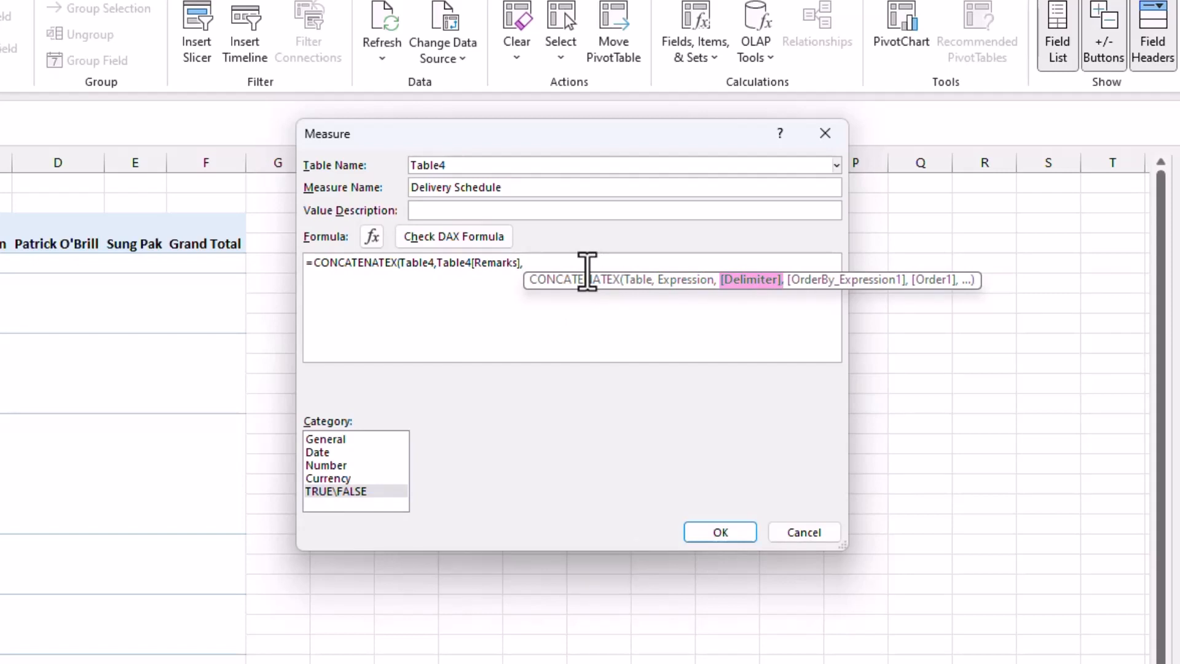
type("\",\"")
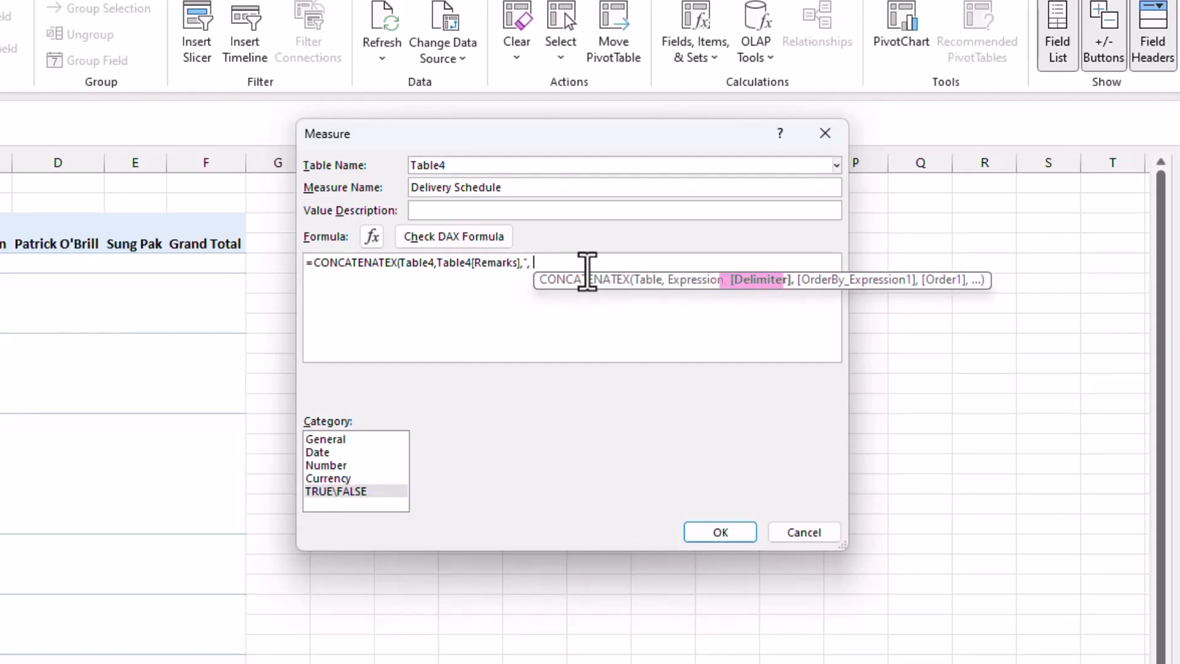
type("\")")
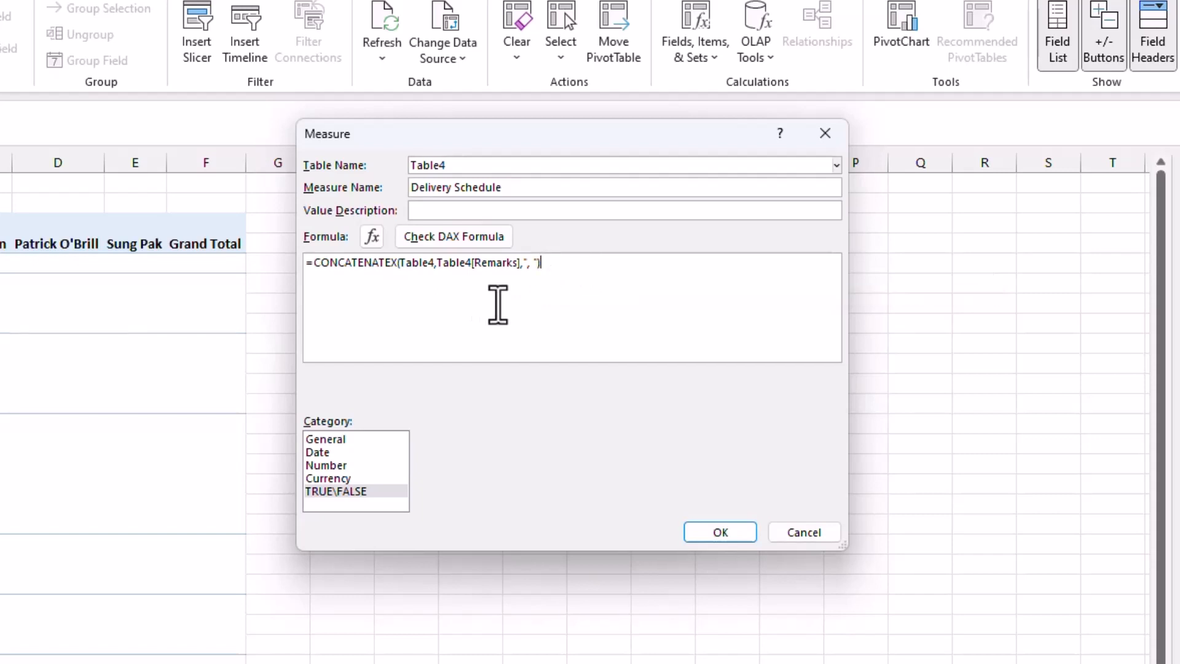
mouse_move(550, 336)
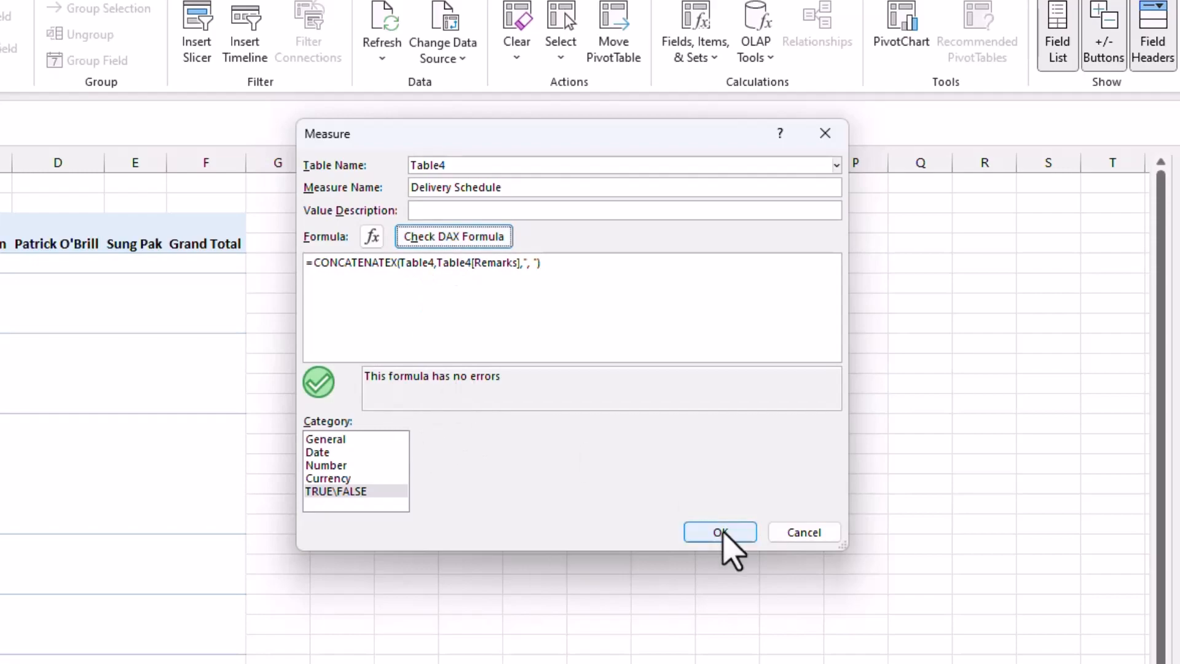
left_click(719, 532)
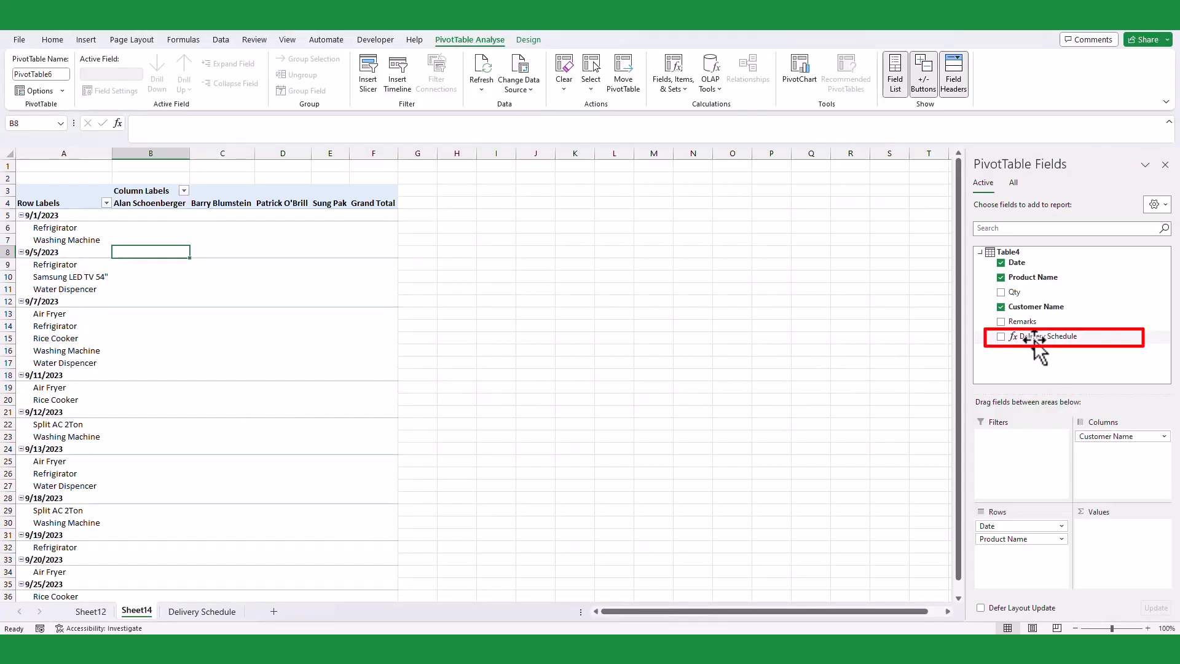
left_click(1001, 337)
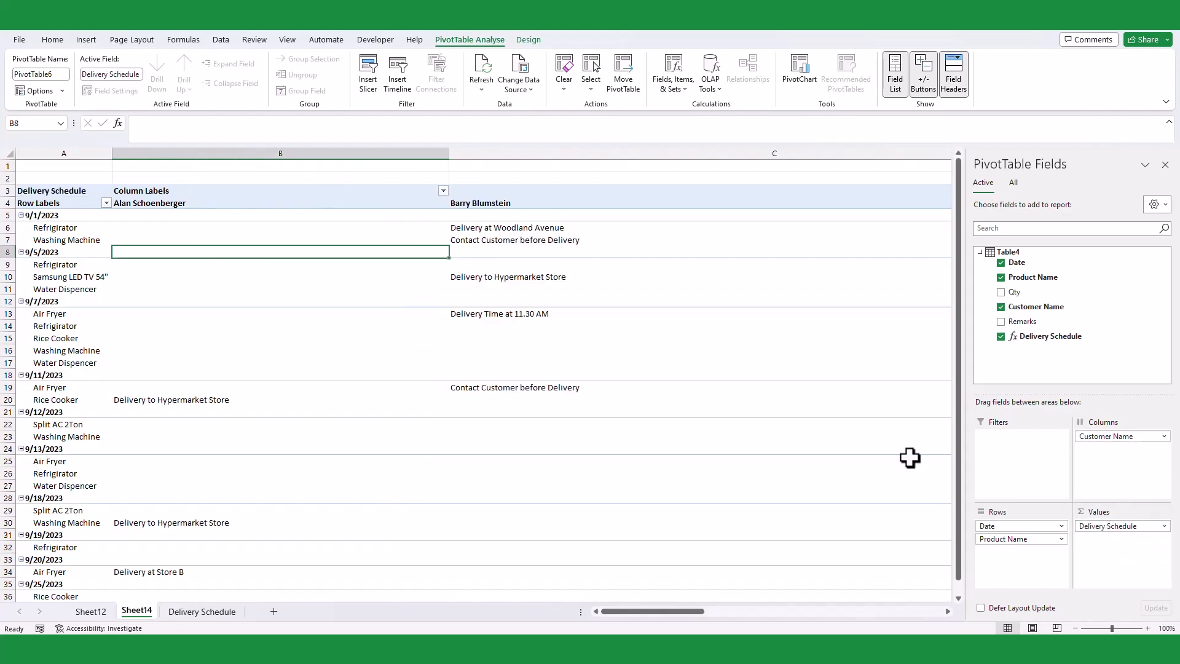
scroll("down", 3)
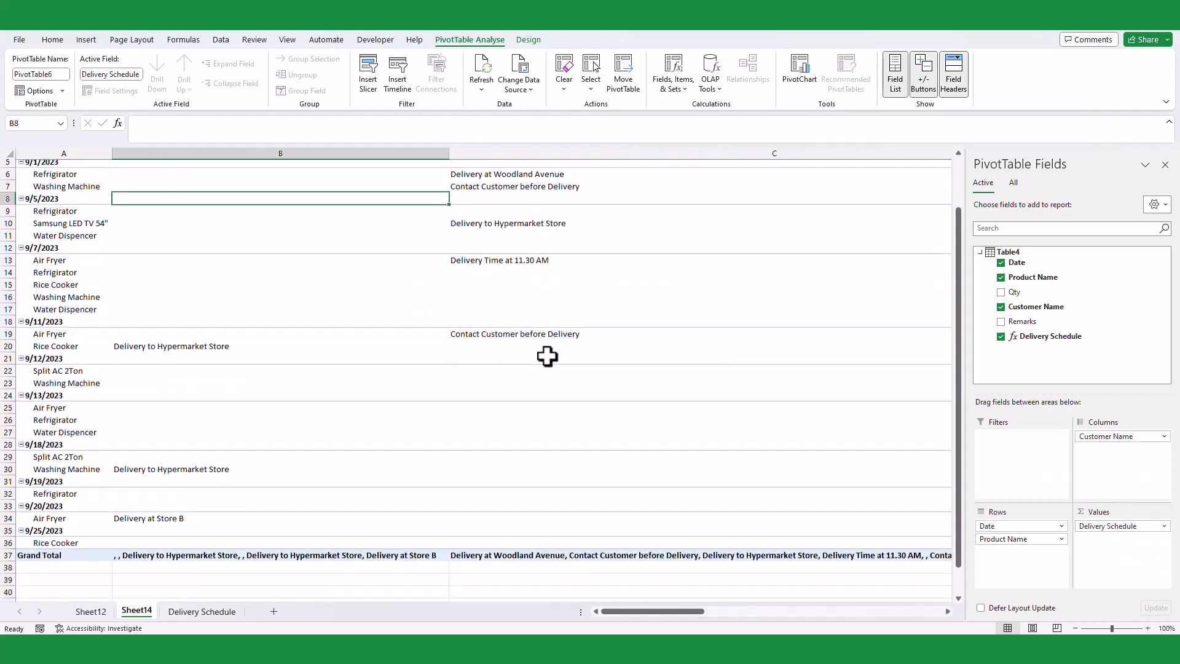
scroll("down", 3)
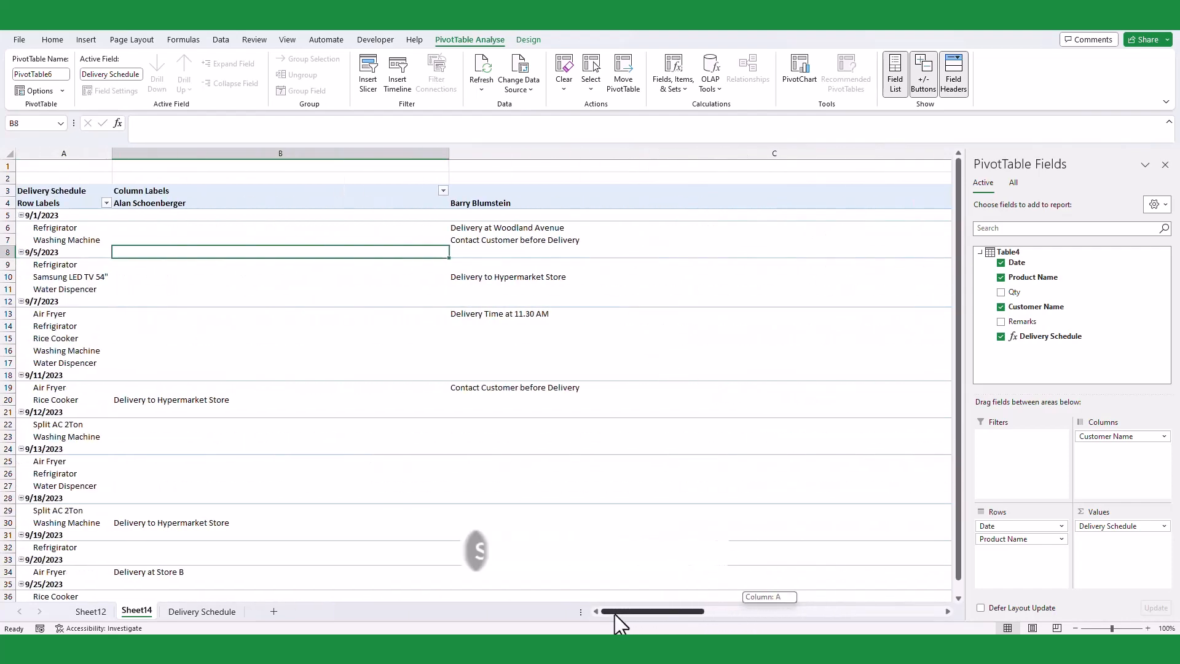
left_click(506, 227)
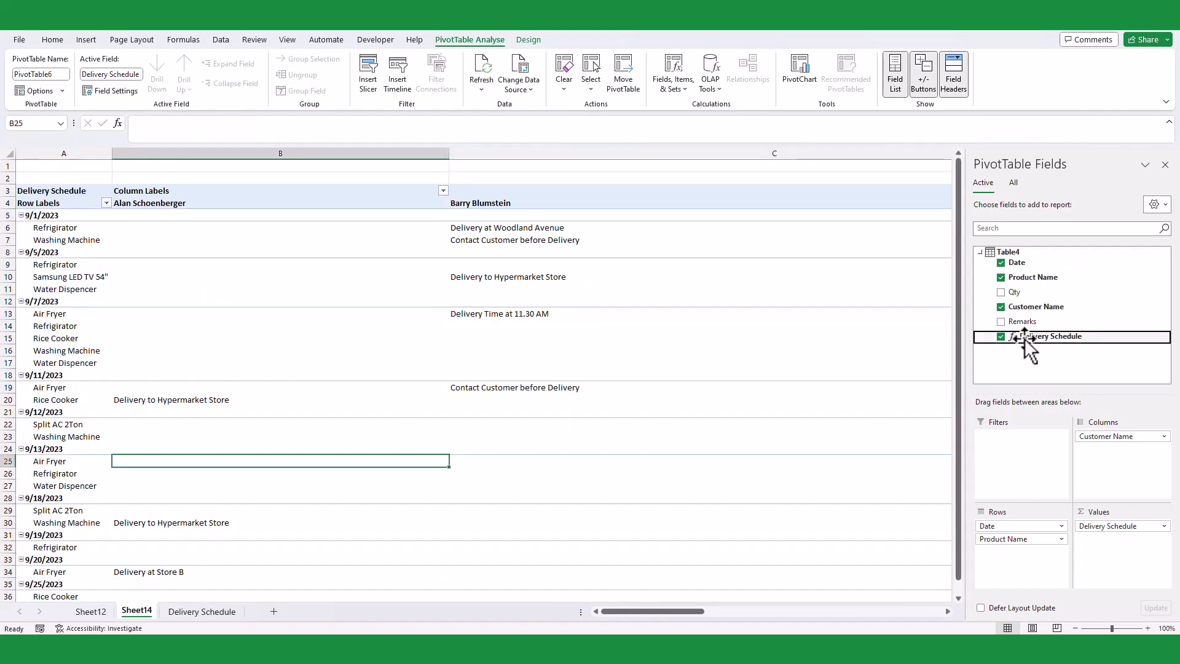
Replace the measure's ", " delimiter with a Shift+Enter line break and confirm.
double_click(1050, 337)
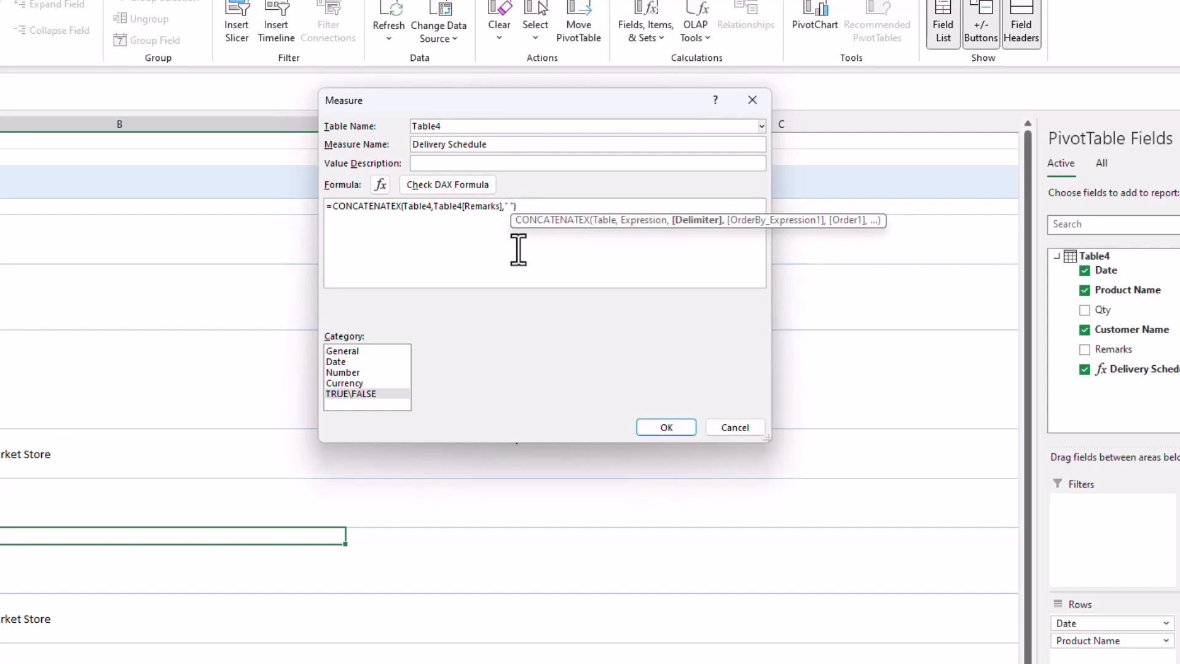
key("shift+enter")
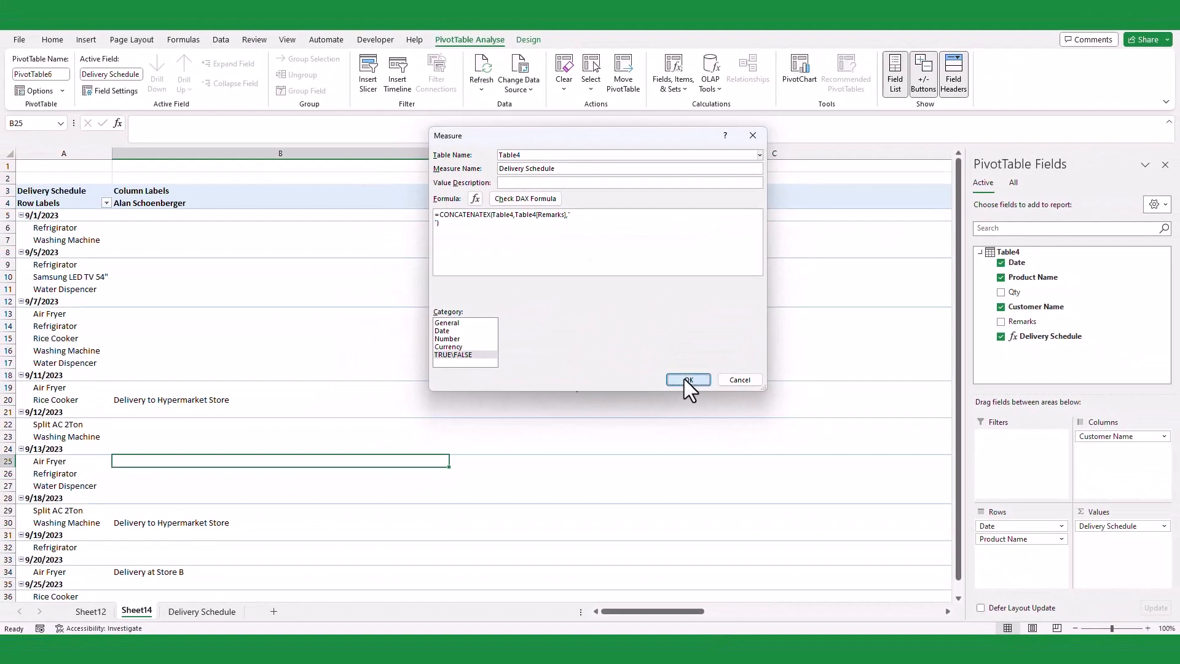
left_click(686, 380)
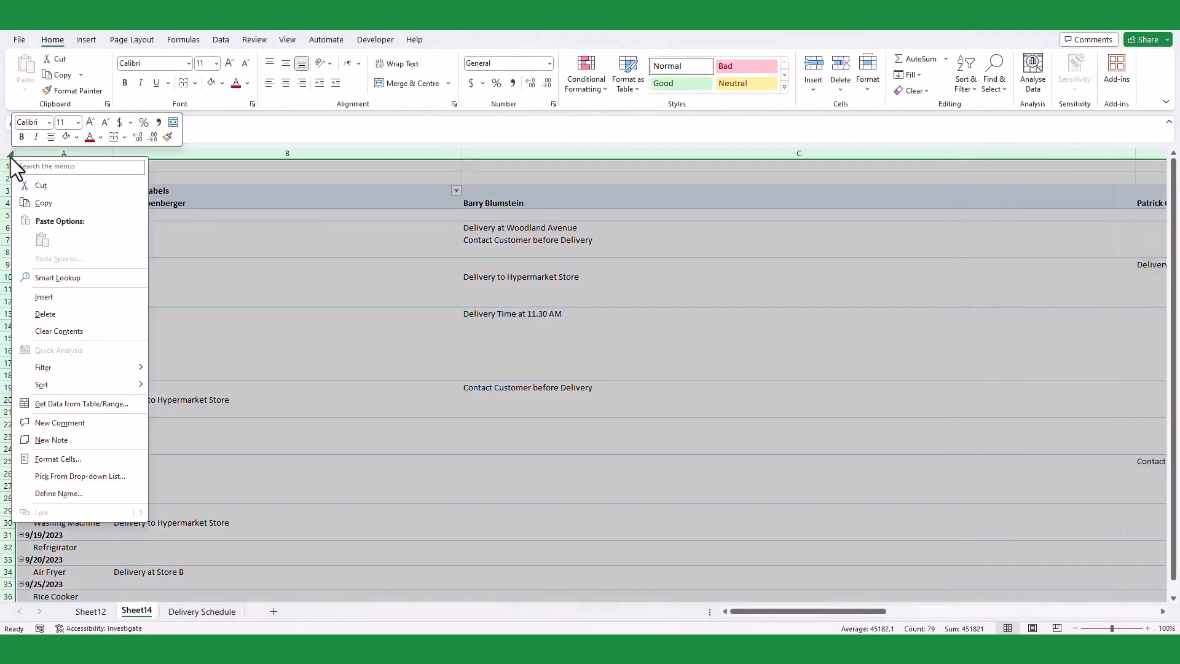
Enable Wrap text for all cells and narrow the customer columns so remarks stack on separate lines.
left_click(58, 458)
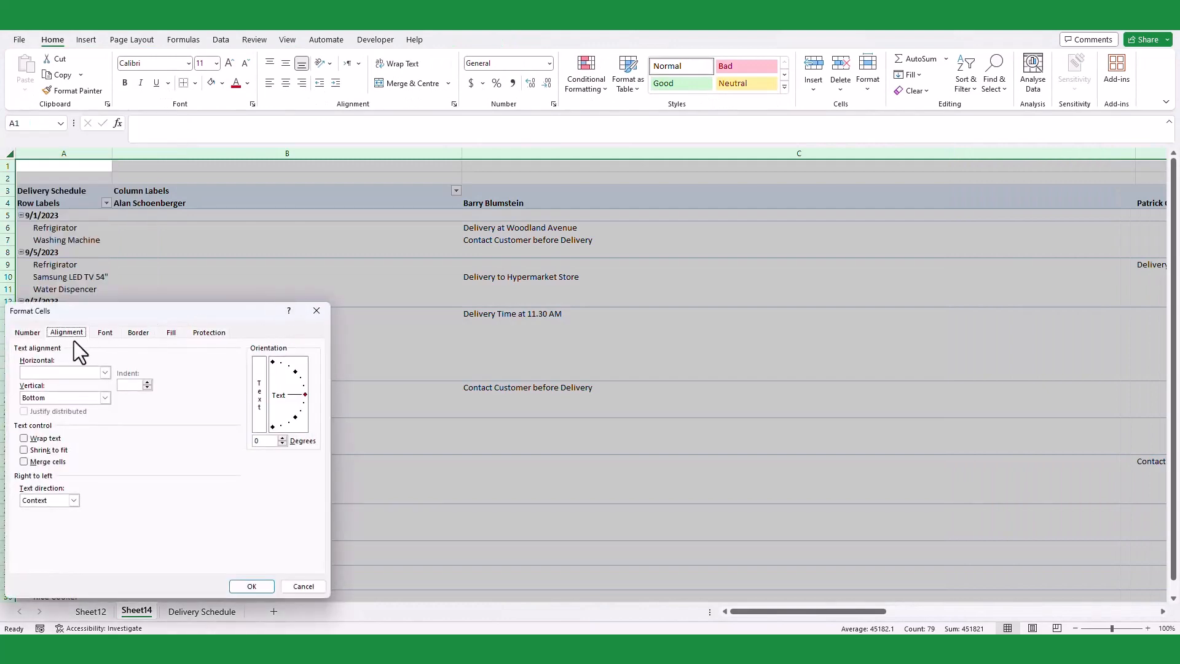
left_click(25, 438)
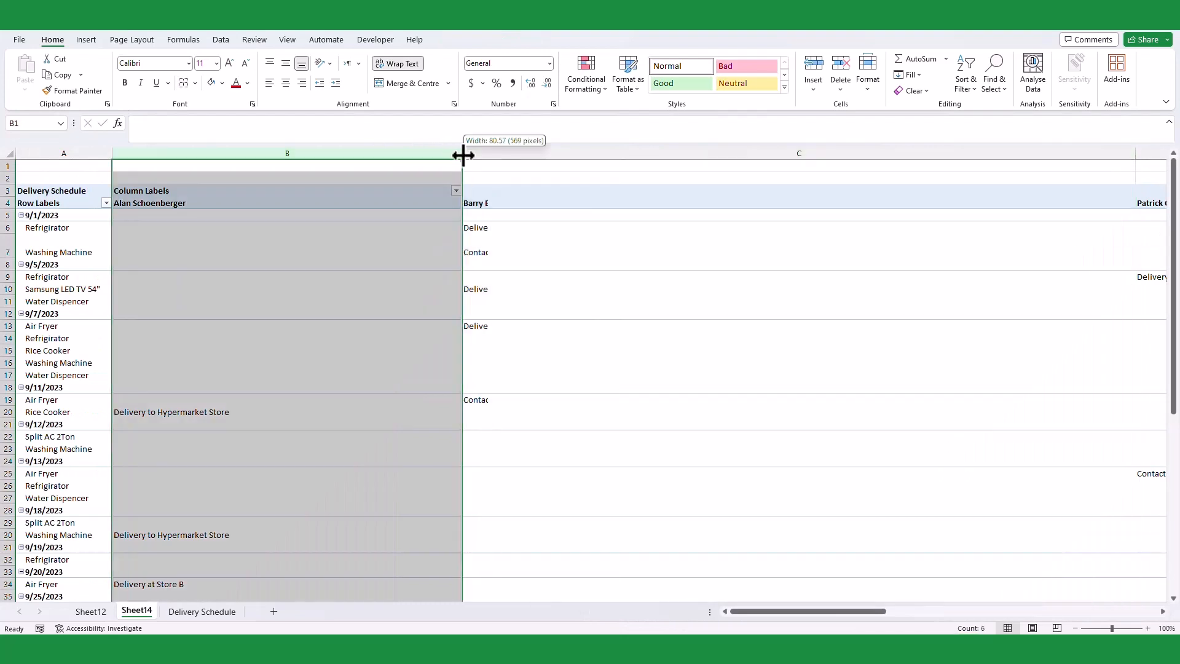
left_click_drag(462, 154, 234, 154)
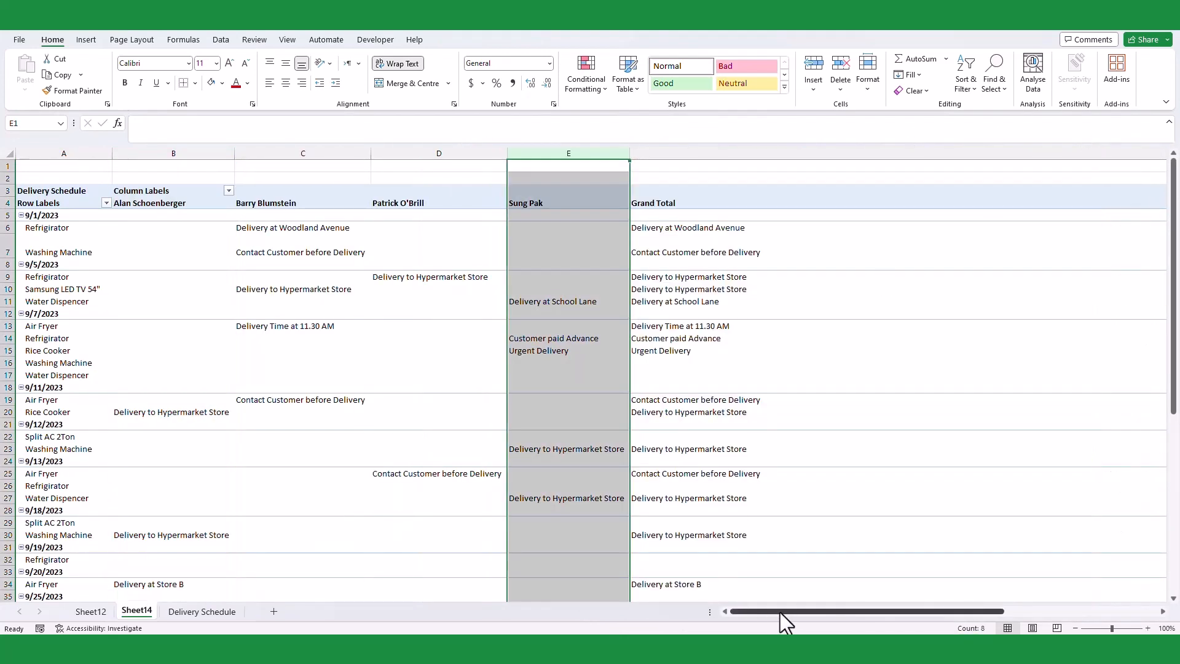
left_click(172, 361)
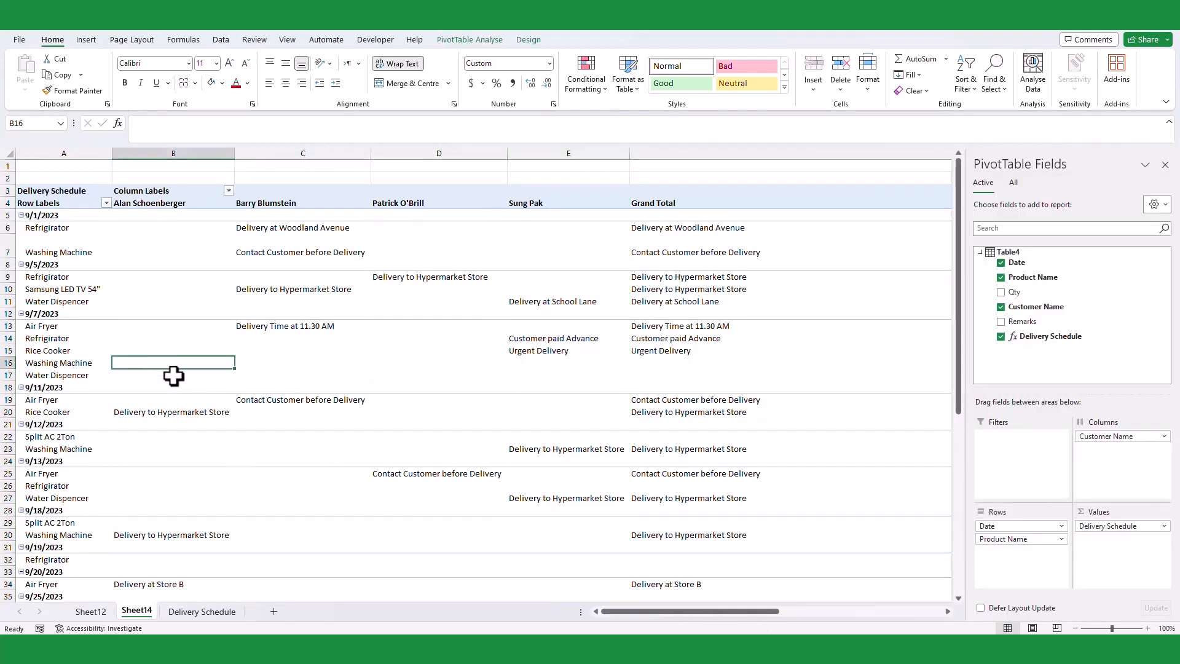
Wrap Table4 in FILTER(Table4,Table4[Remarks]<>BLANK()) keeping the line-break delimiter, and confirm.
left_click(173, 375)
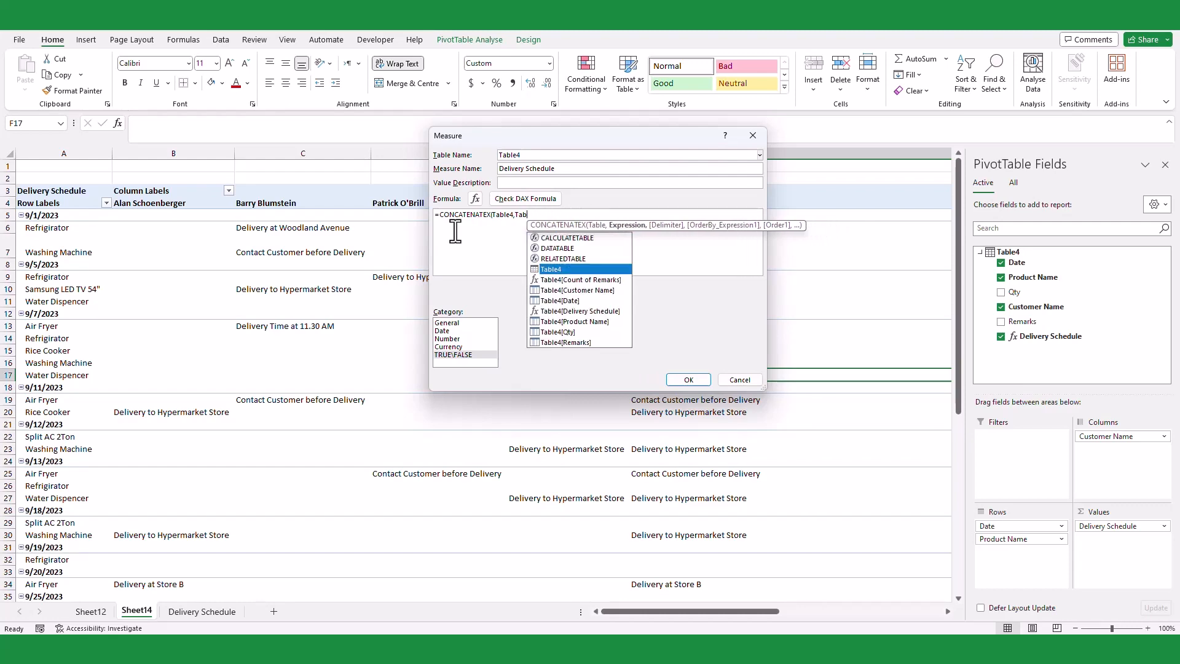
type("fil")
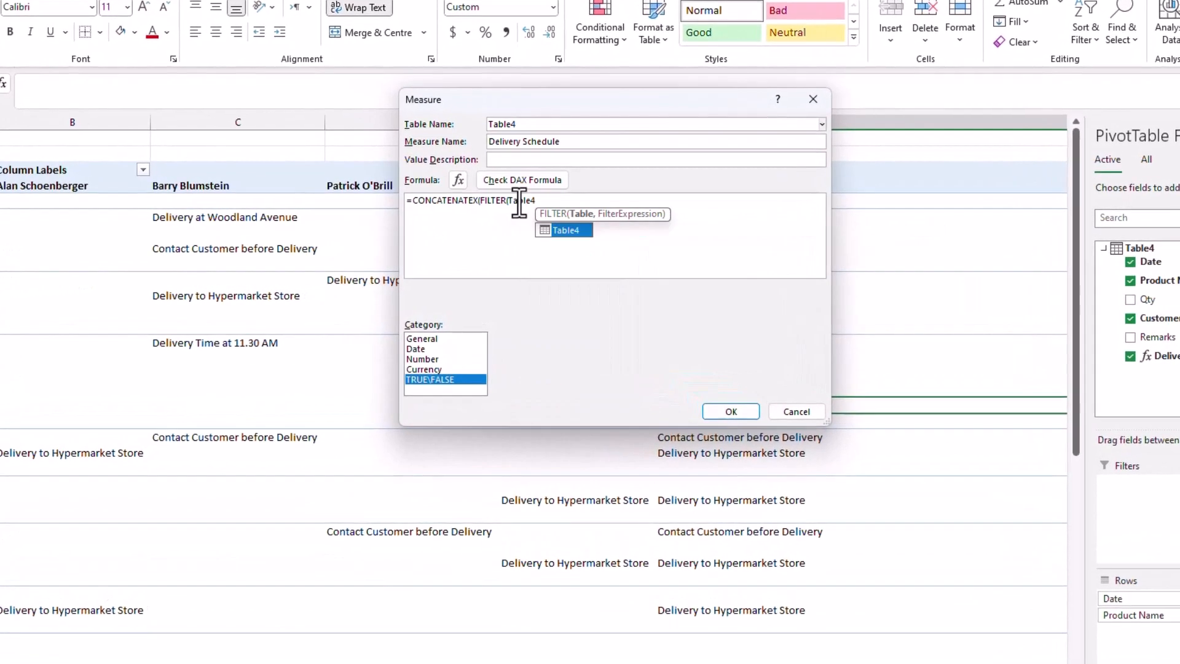
type(",Table4[Remarks]<>BLANK()),Table4[Remarks],")
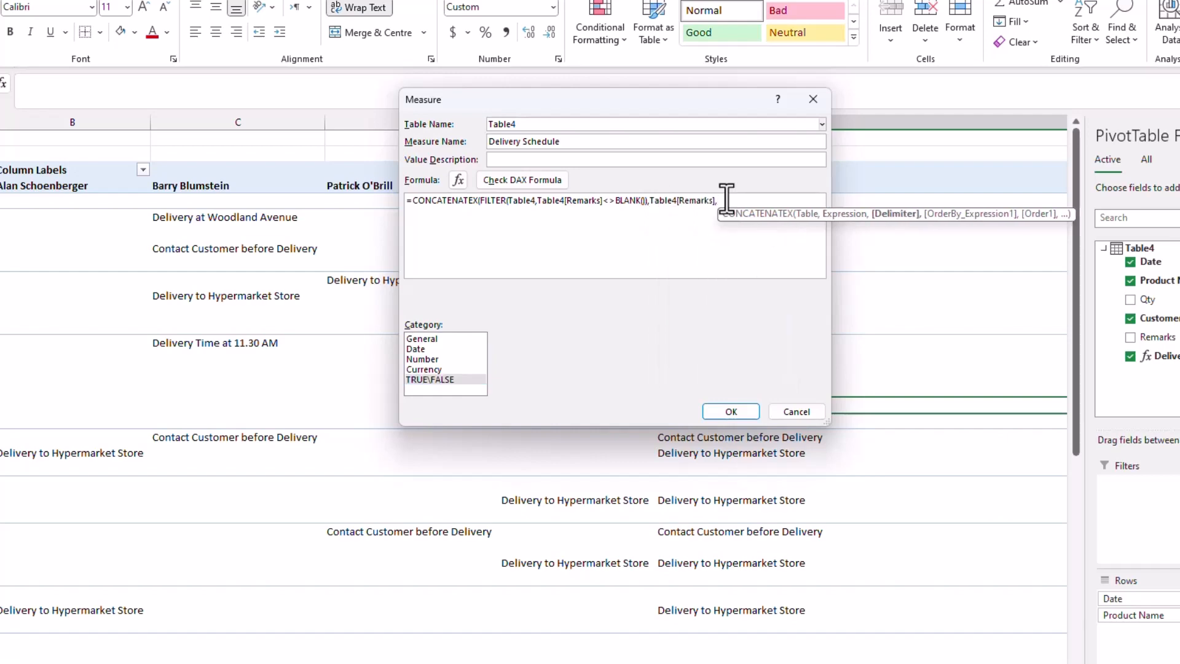
key("Shift+Enter")
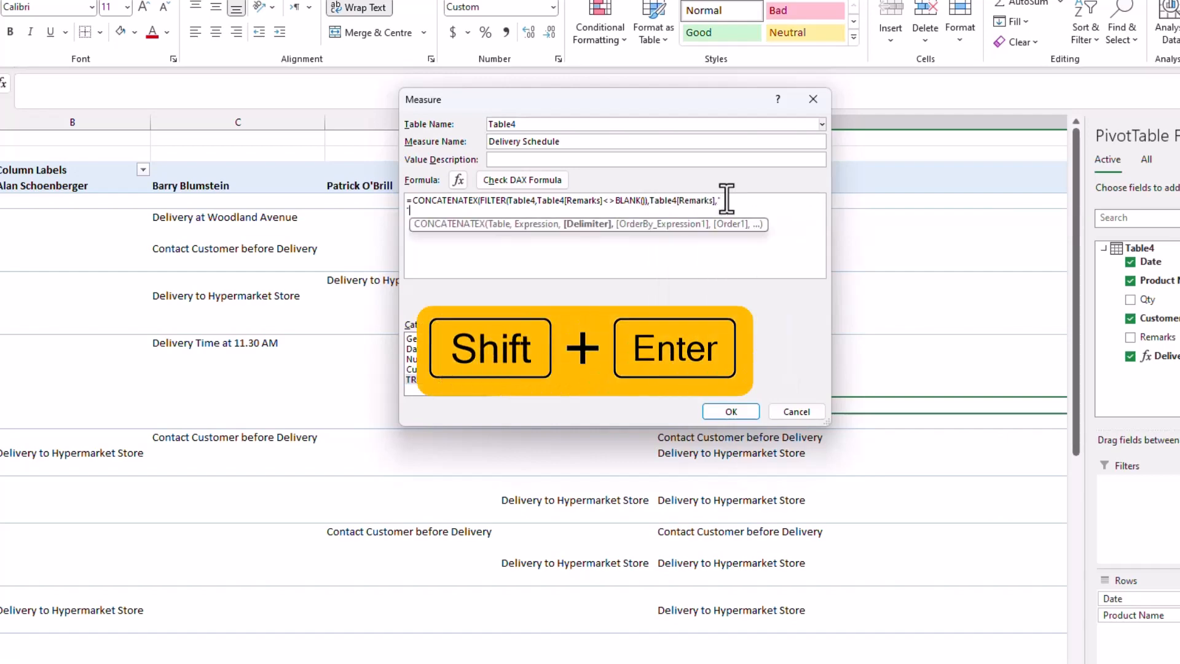
key("Shift+Enter")
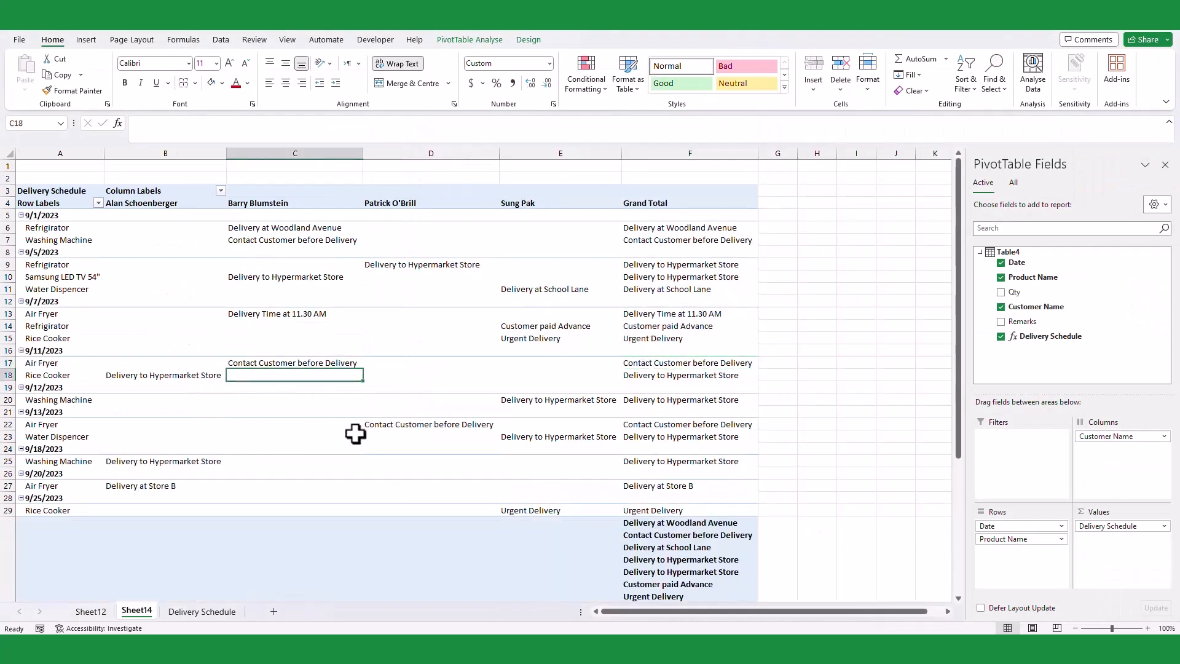
Turn grand totals off for rows and columns via the Design layout options.
left_click(430, 448)
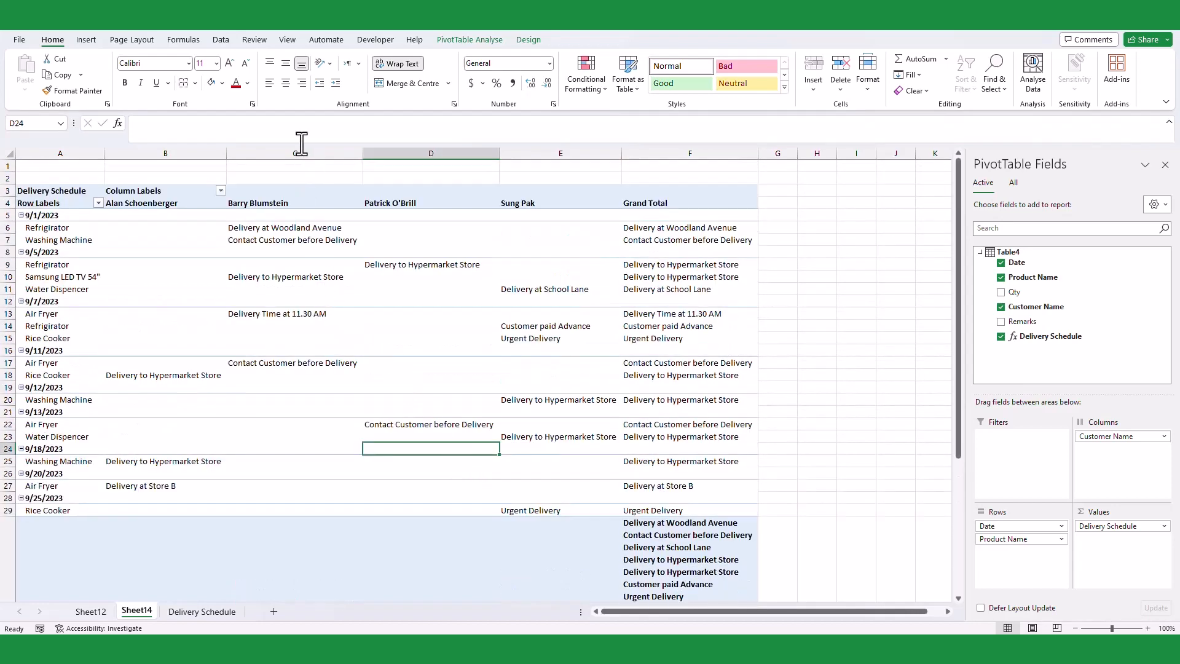
left_click(61, 72)
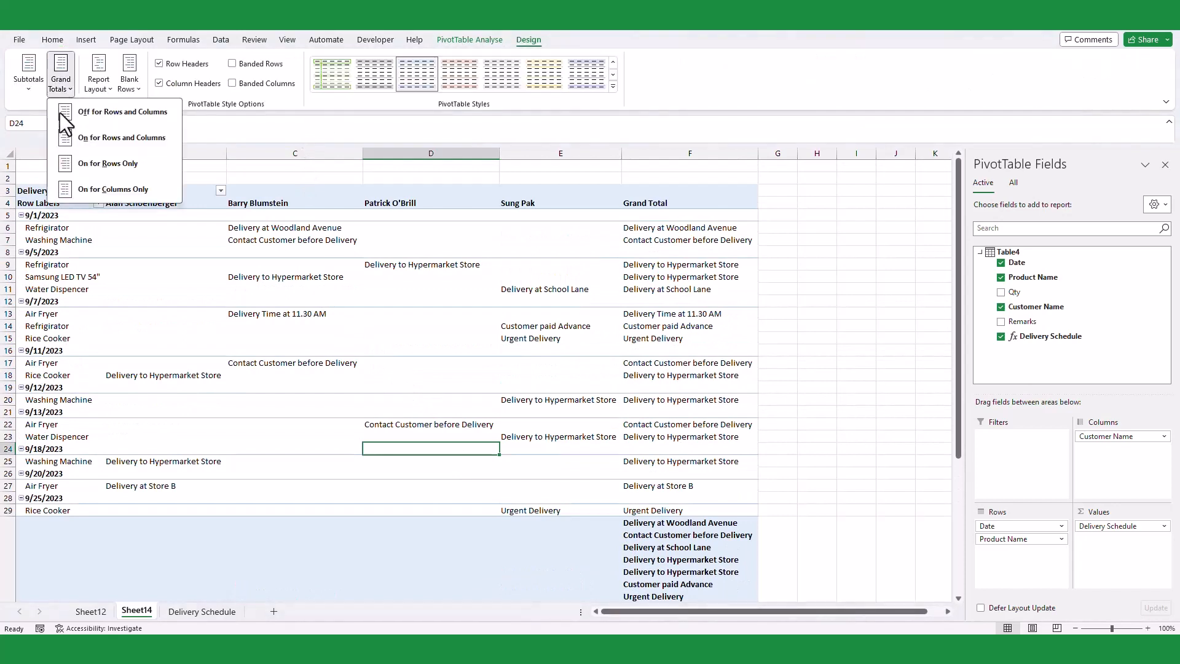
left_click(122, 111)
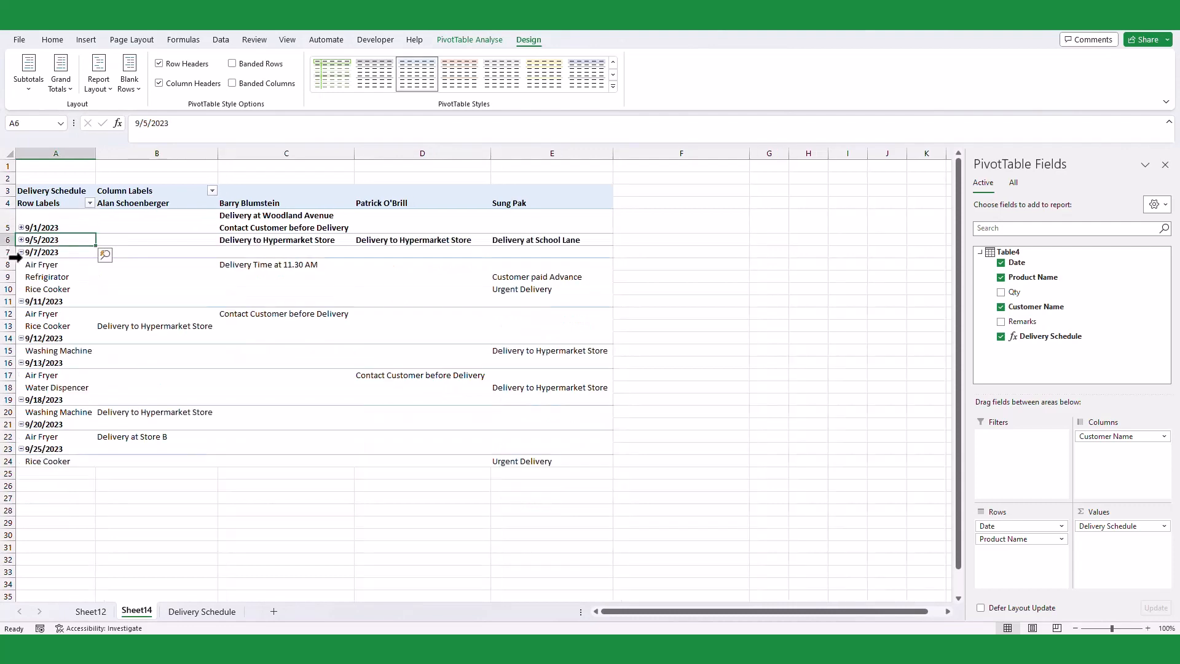
Expand the entire Date field so every date shows its products, then check the remark in C10.
right_click(41, 227)
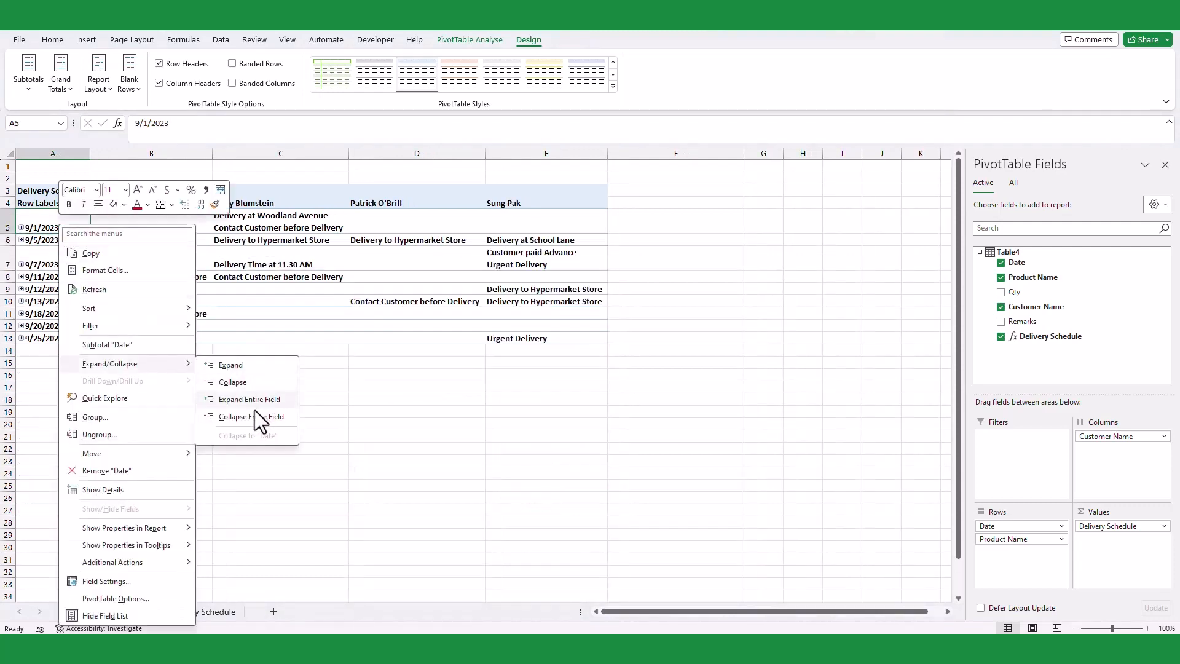
left_click(249, 398)
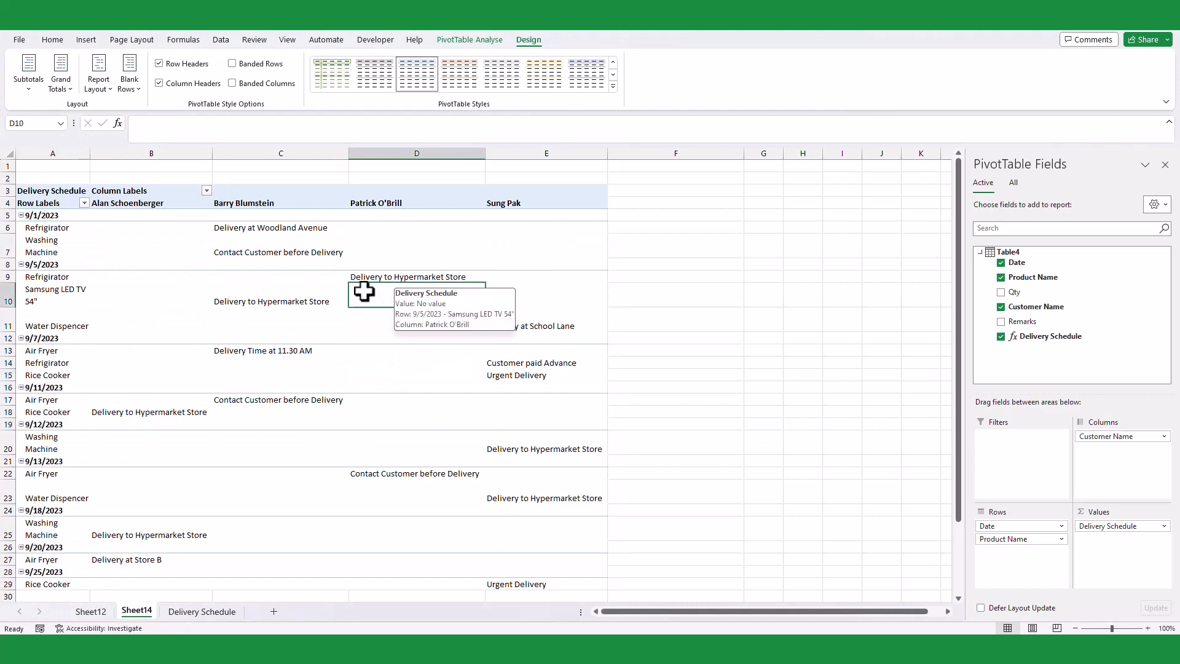
left_click(280, 301)
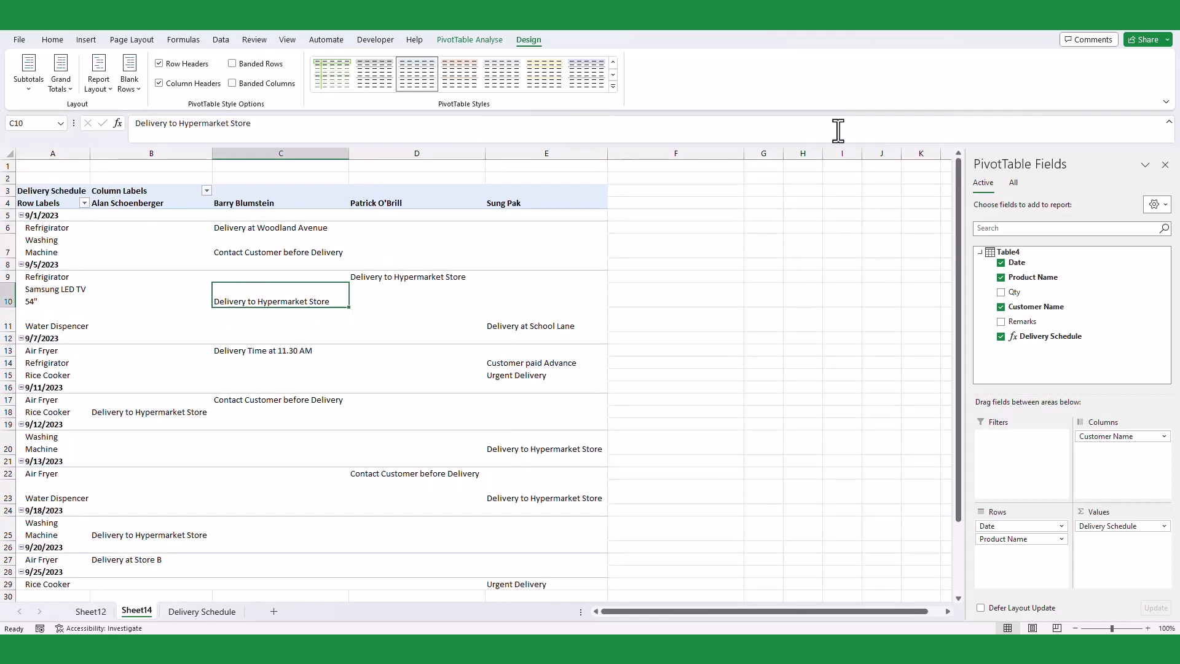
mouse_move(840, 89)
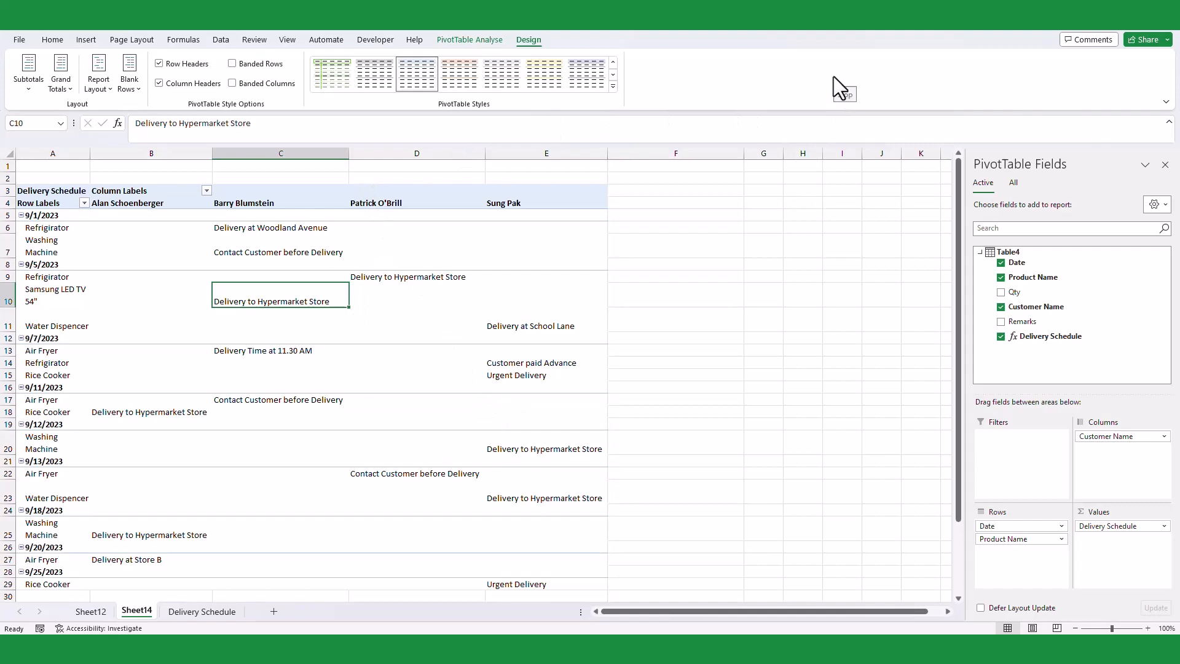